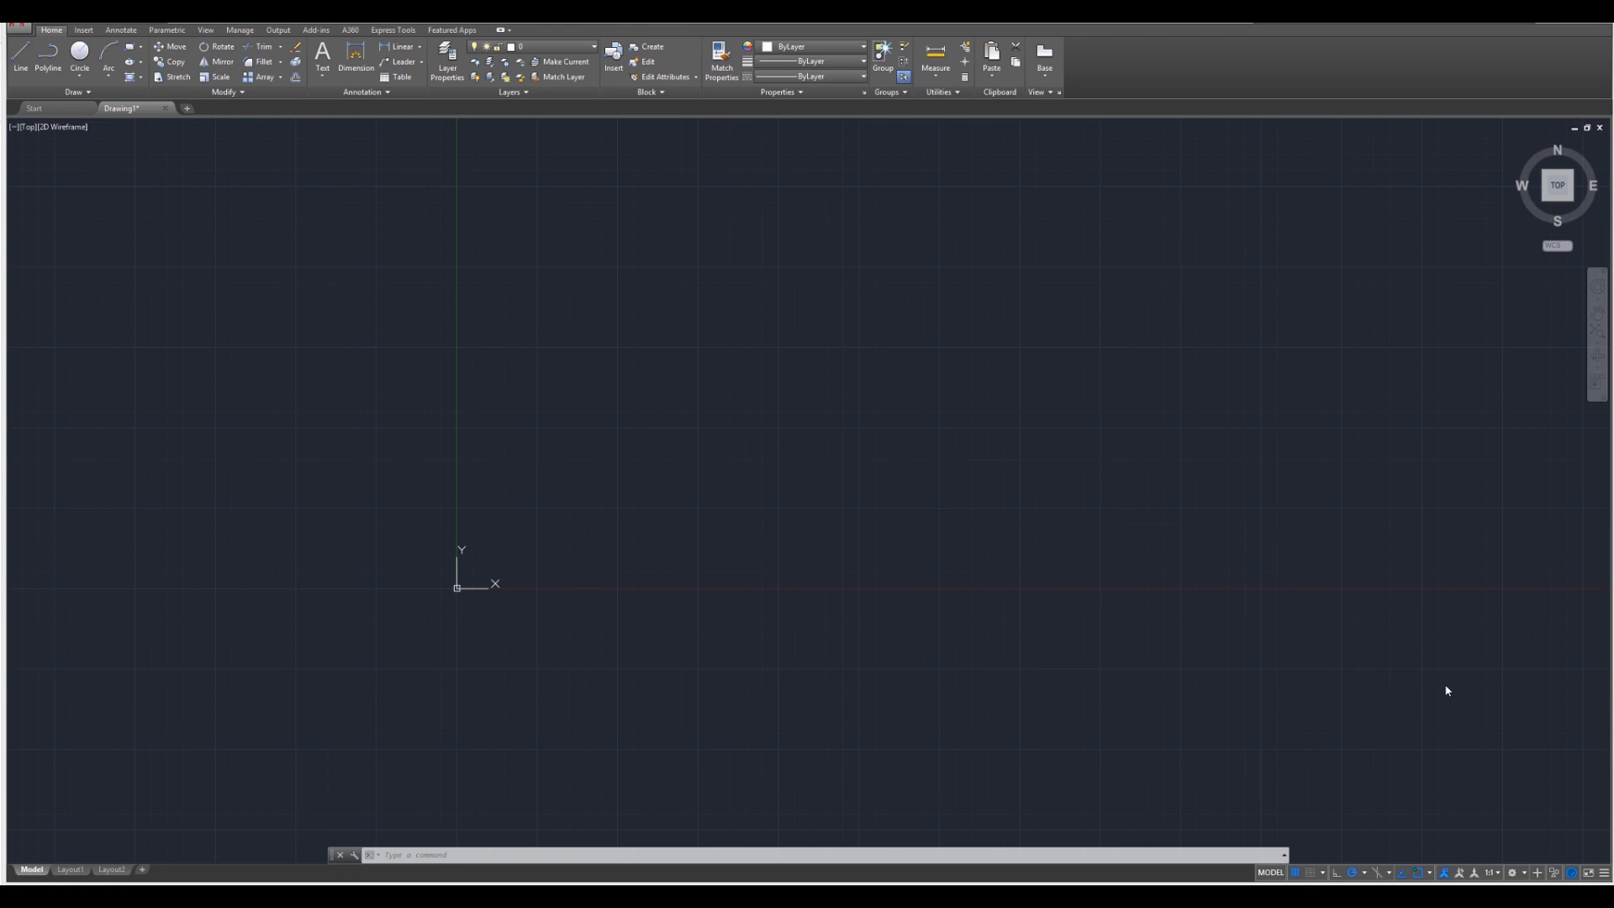
{"action": "mouse_move", "coordinate": [1402, 720]}
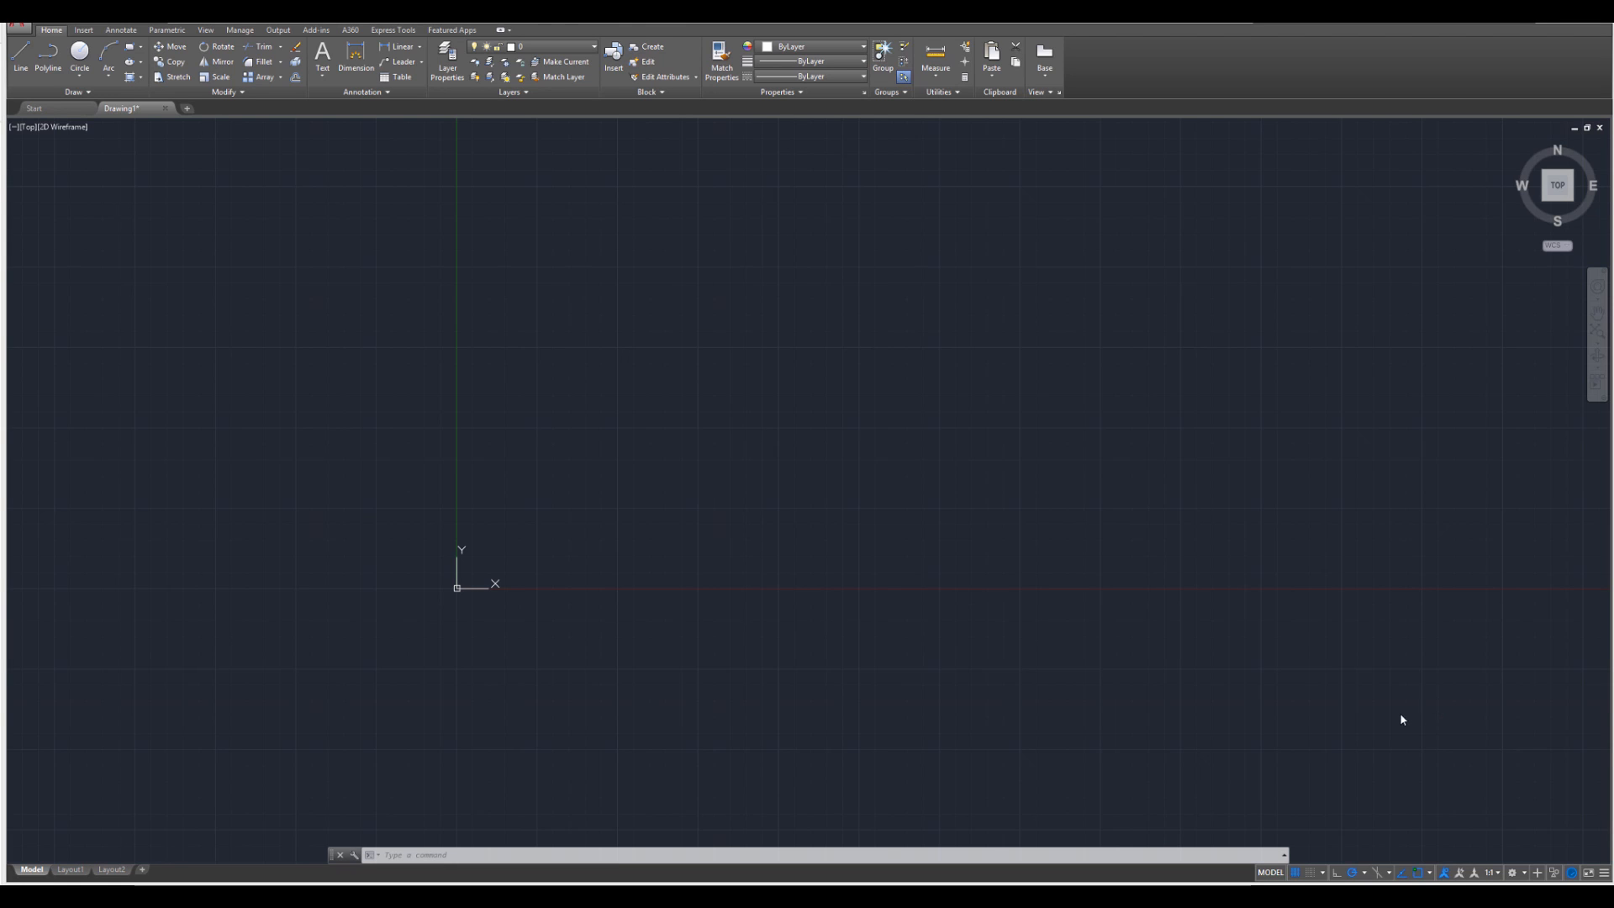
{"action": "mouse_move", "coordinate": [1383, 719]}
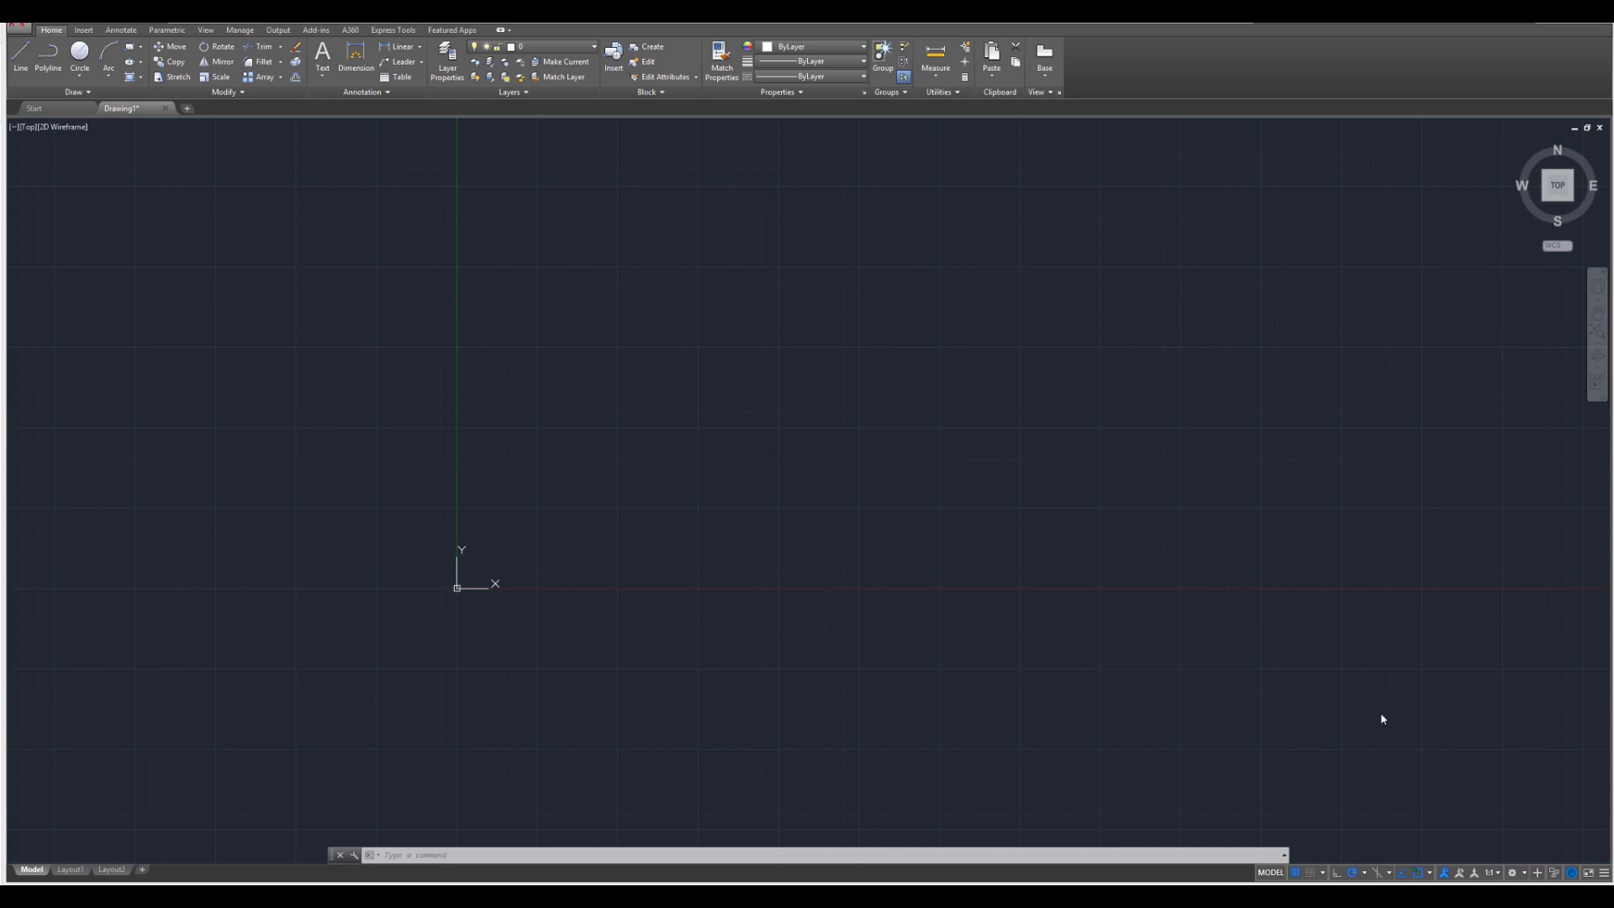
{"action": "mouse_move", "coordinate": [1237, 675]}
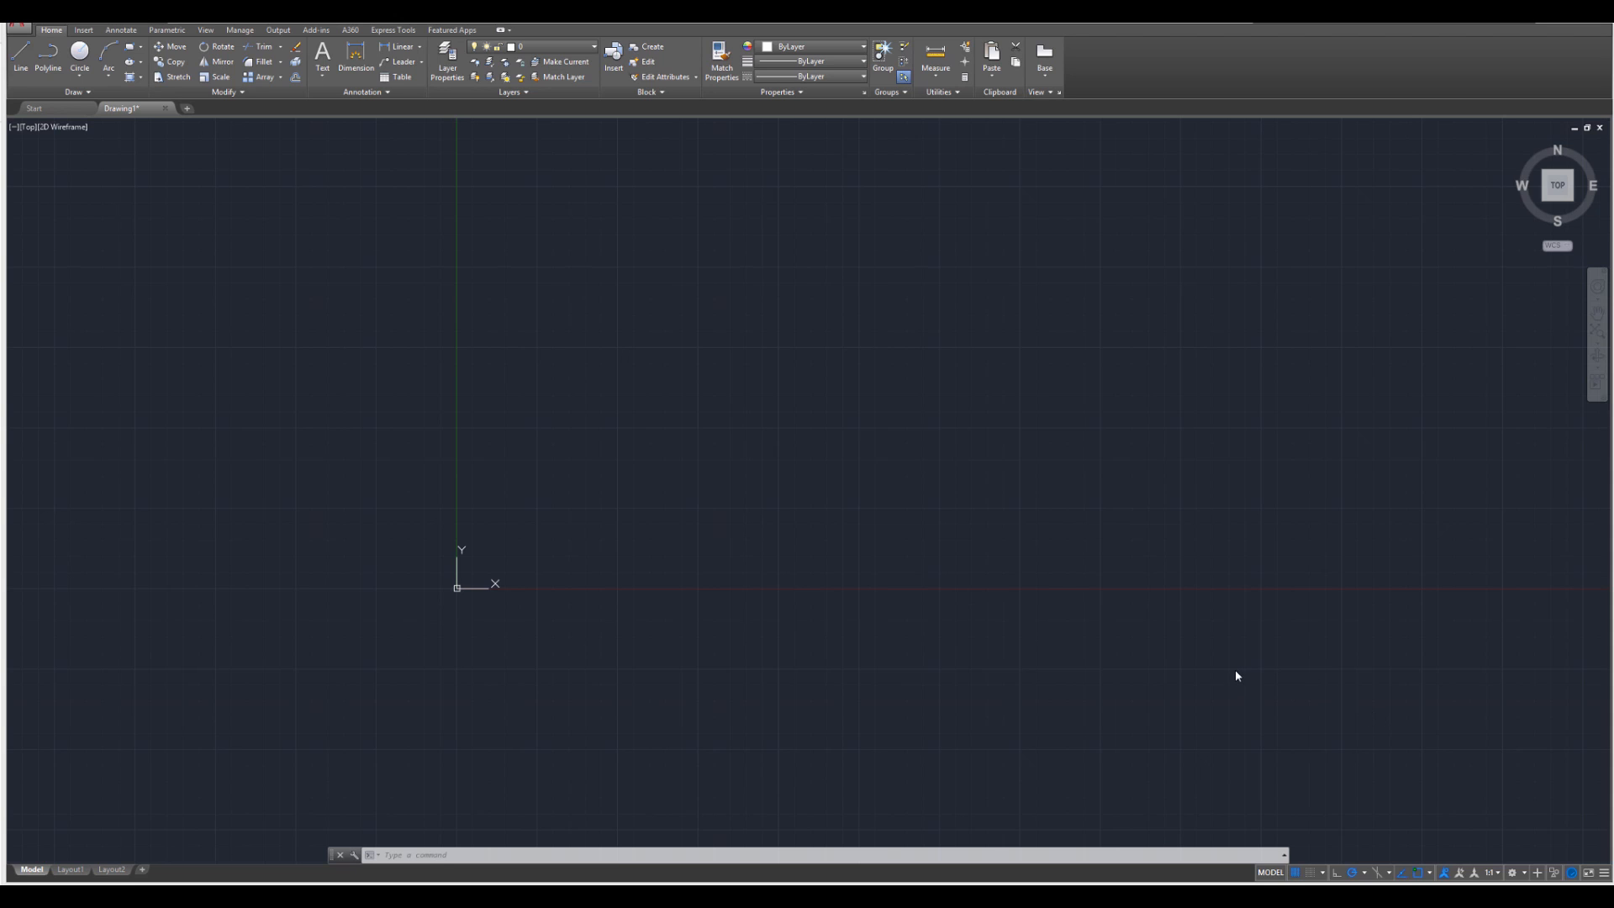
{"action": "mouse_move", "coordinate": [755, 547]}
{"action": "type", "text": "RECTANG"}
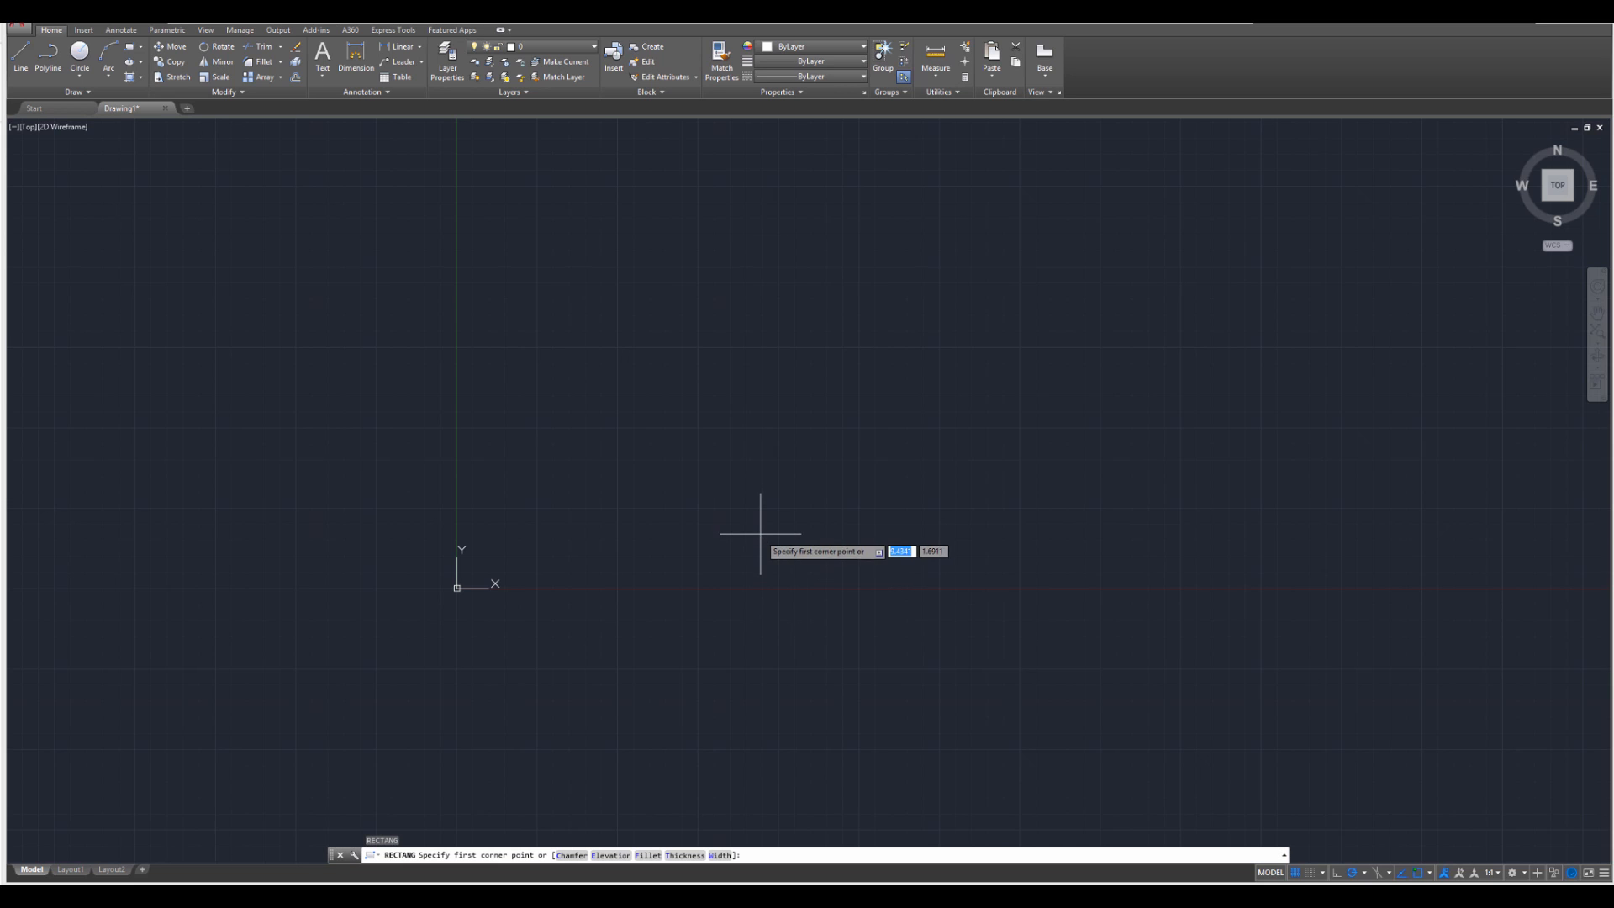
{"action": "mouse_move", "coordinate": [568, 393]}
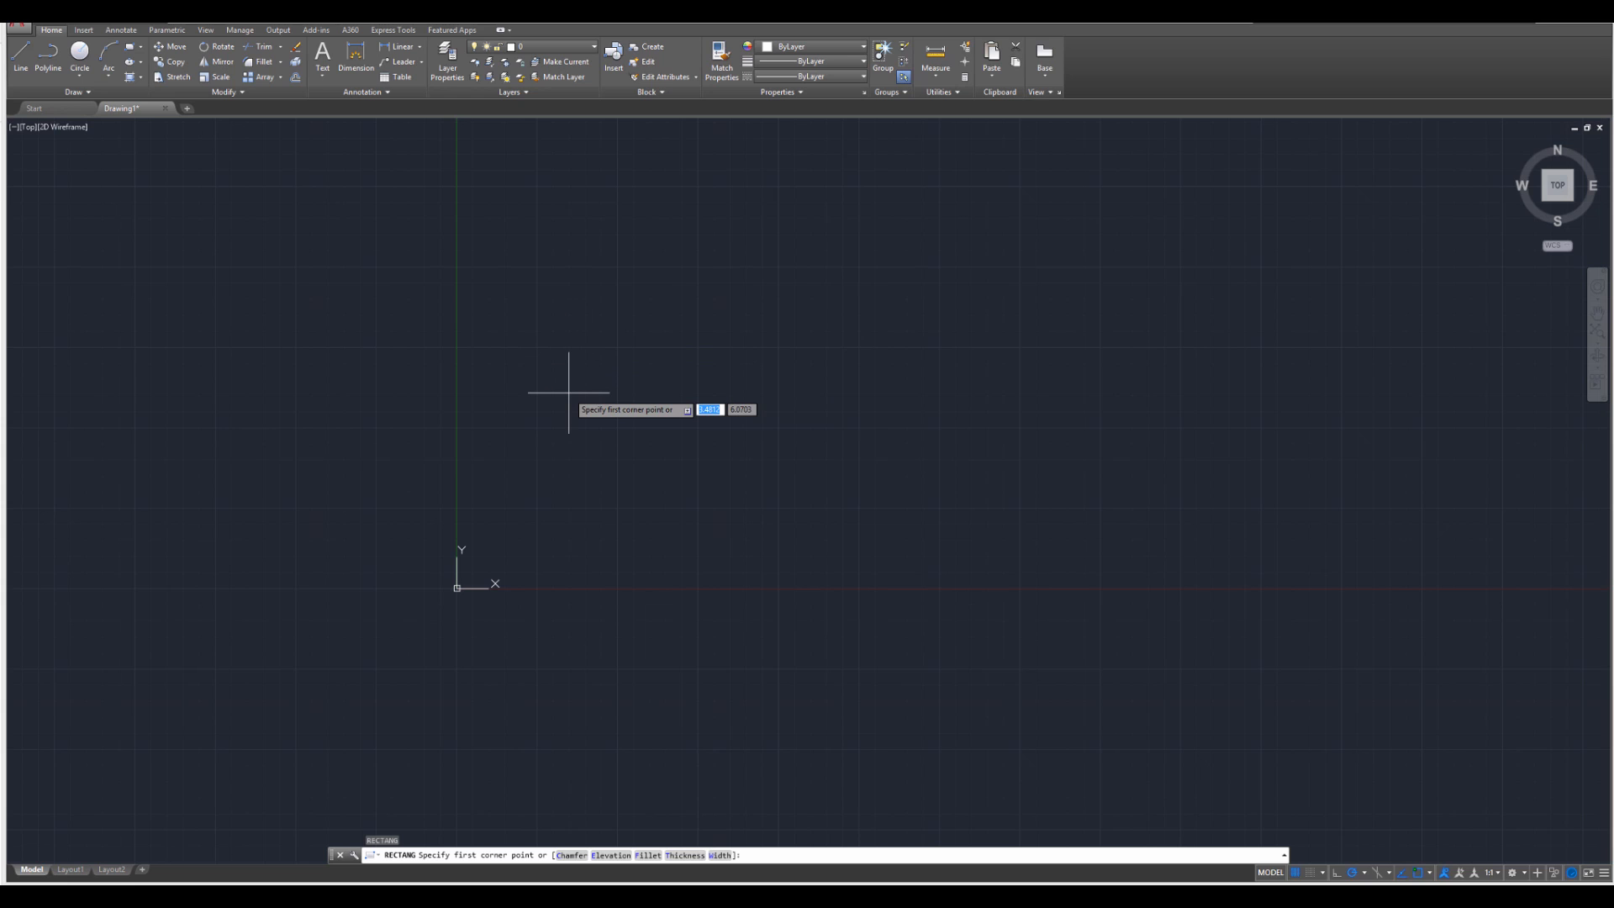
- Place the first corner of the bathtub's outer rectangle
{"action": "left_click", "coordinate": [568, 402]}
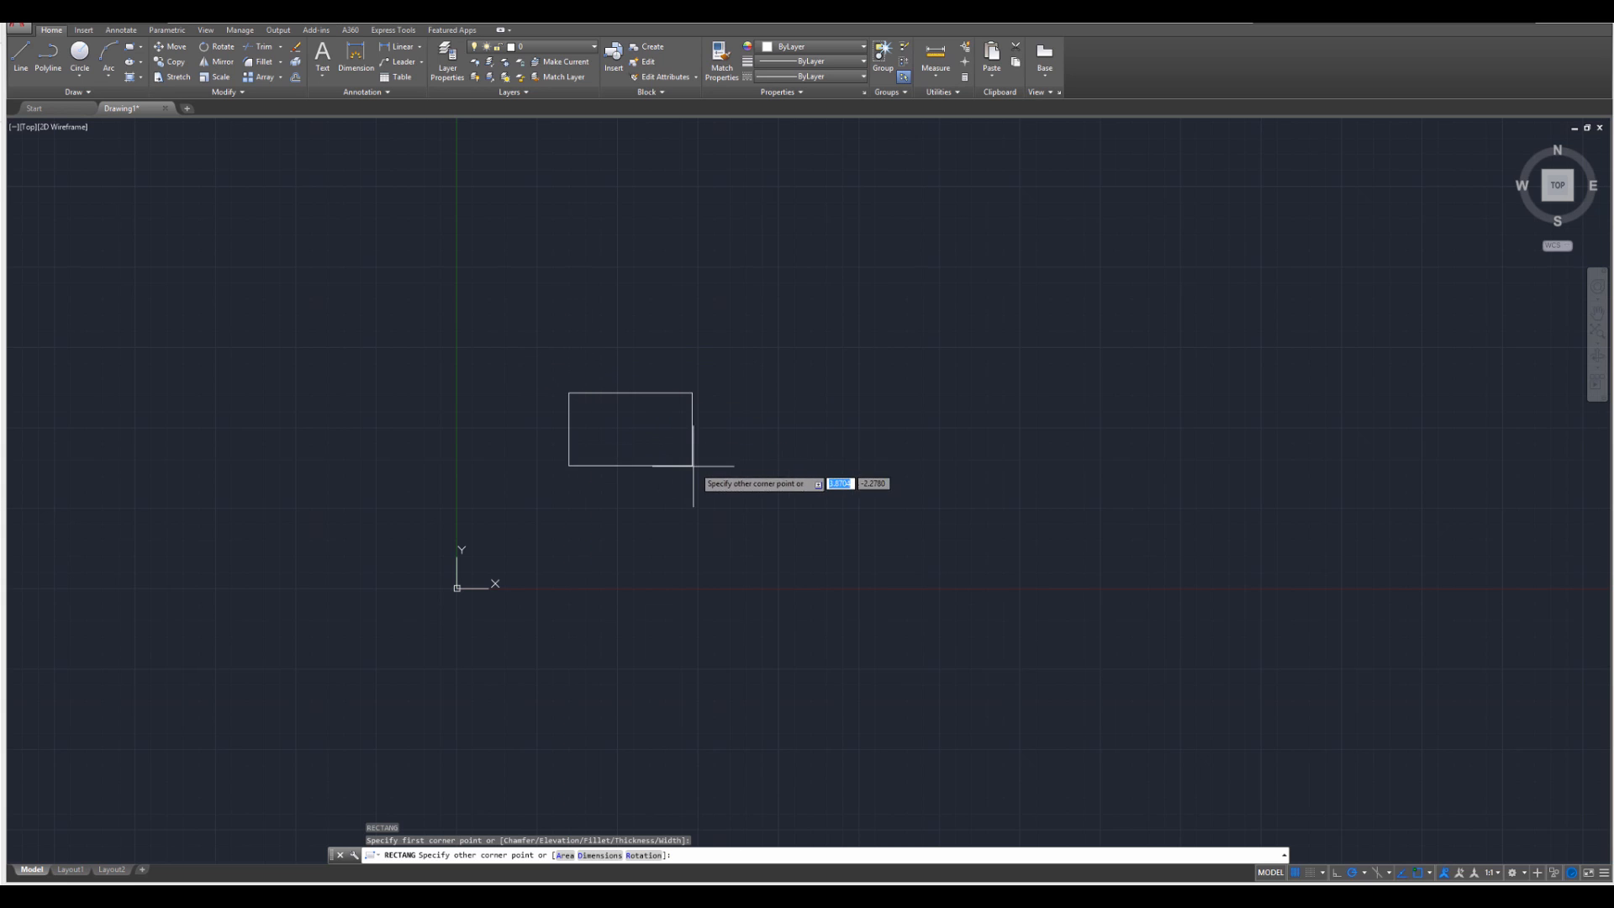
{"action": "mouse_move", "coordinate": [752, 524]}
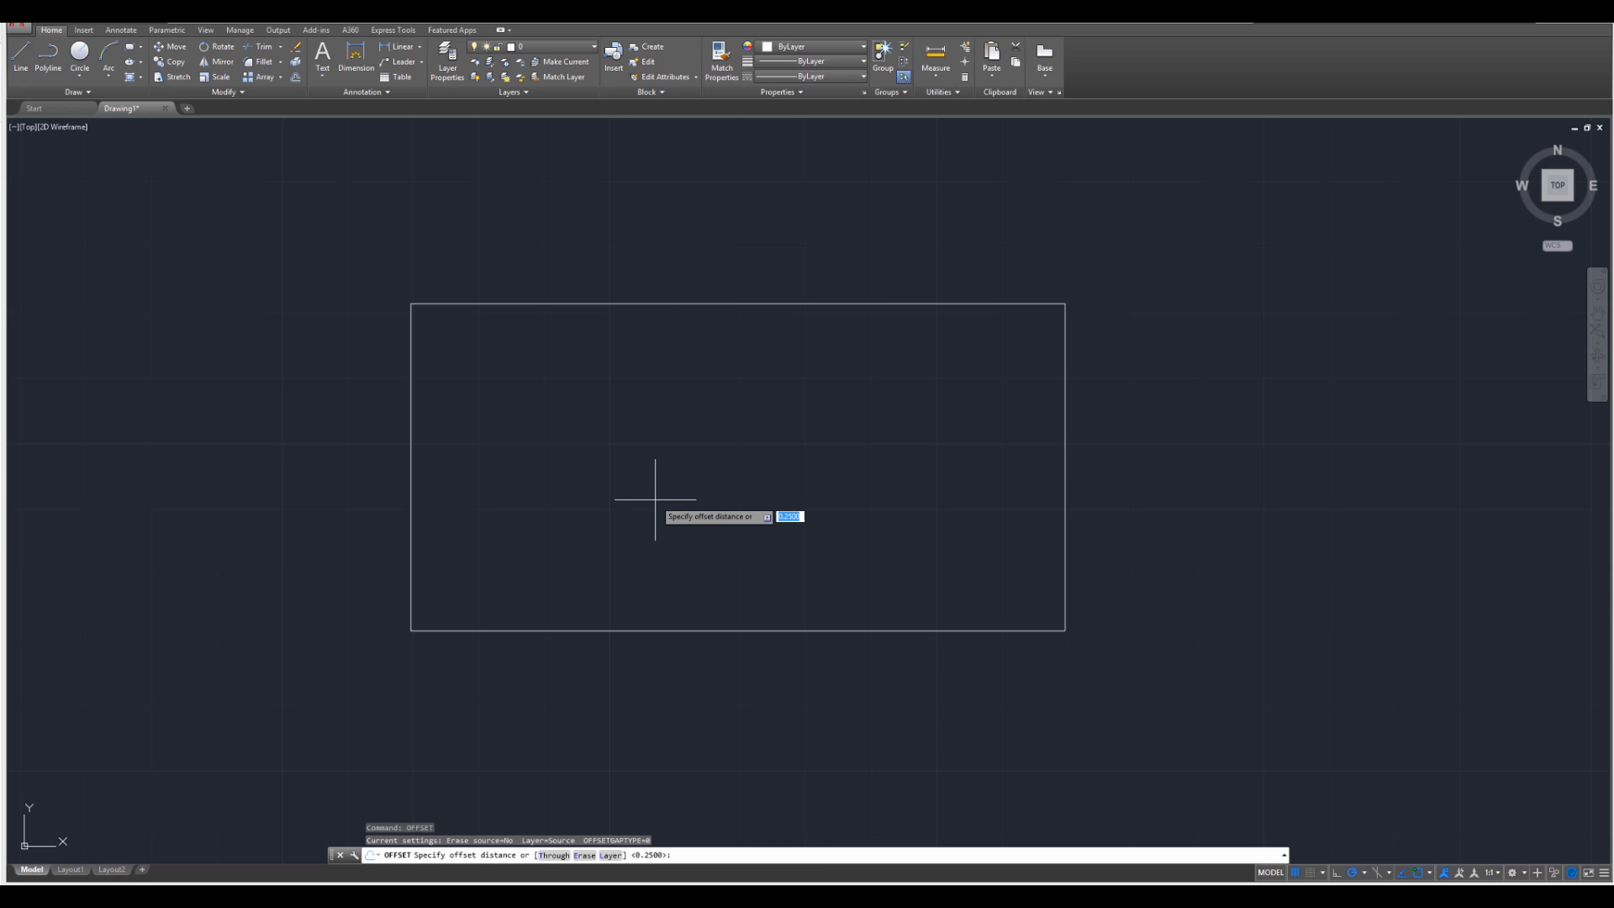
{"action": "mouse_move", "coordinate": [551, 443]}
{"action": "type", "text": ".25"}
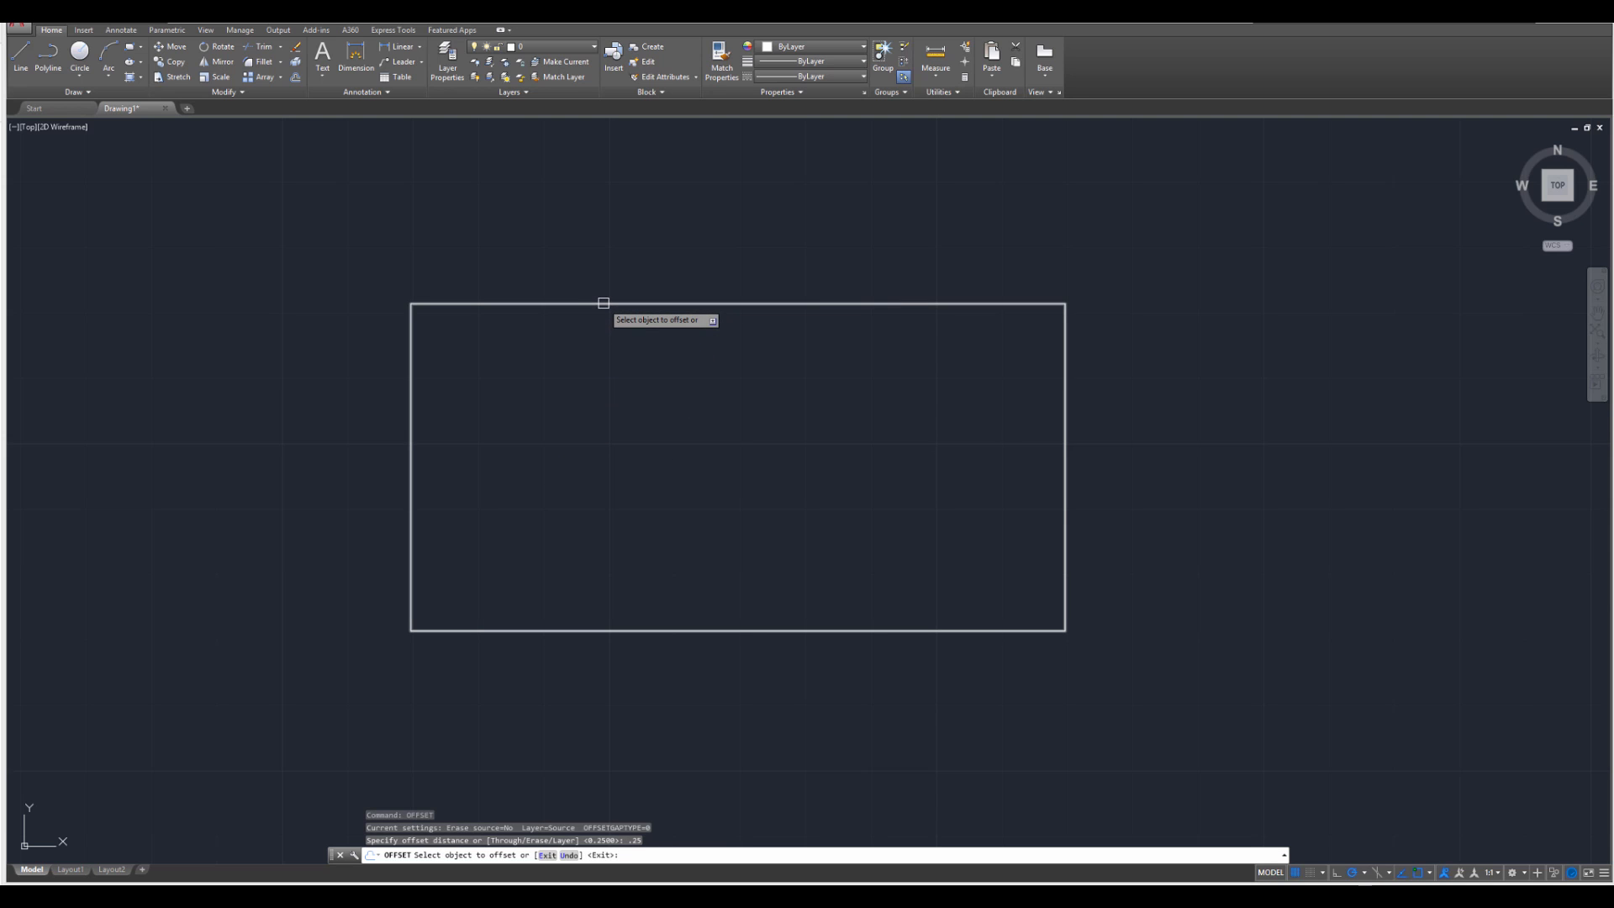
- Offset the outer rectangle 0.25 inward to form the tub's inner wall
{"action": "left_click", "coordinate": [604, 303]}
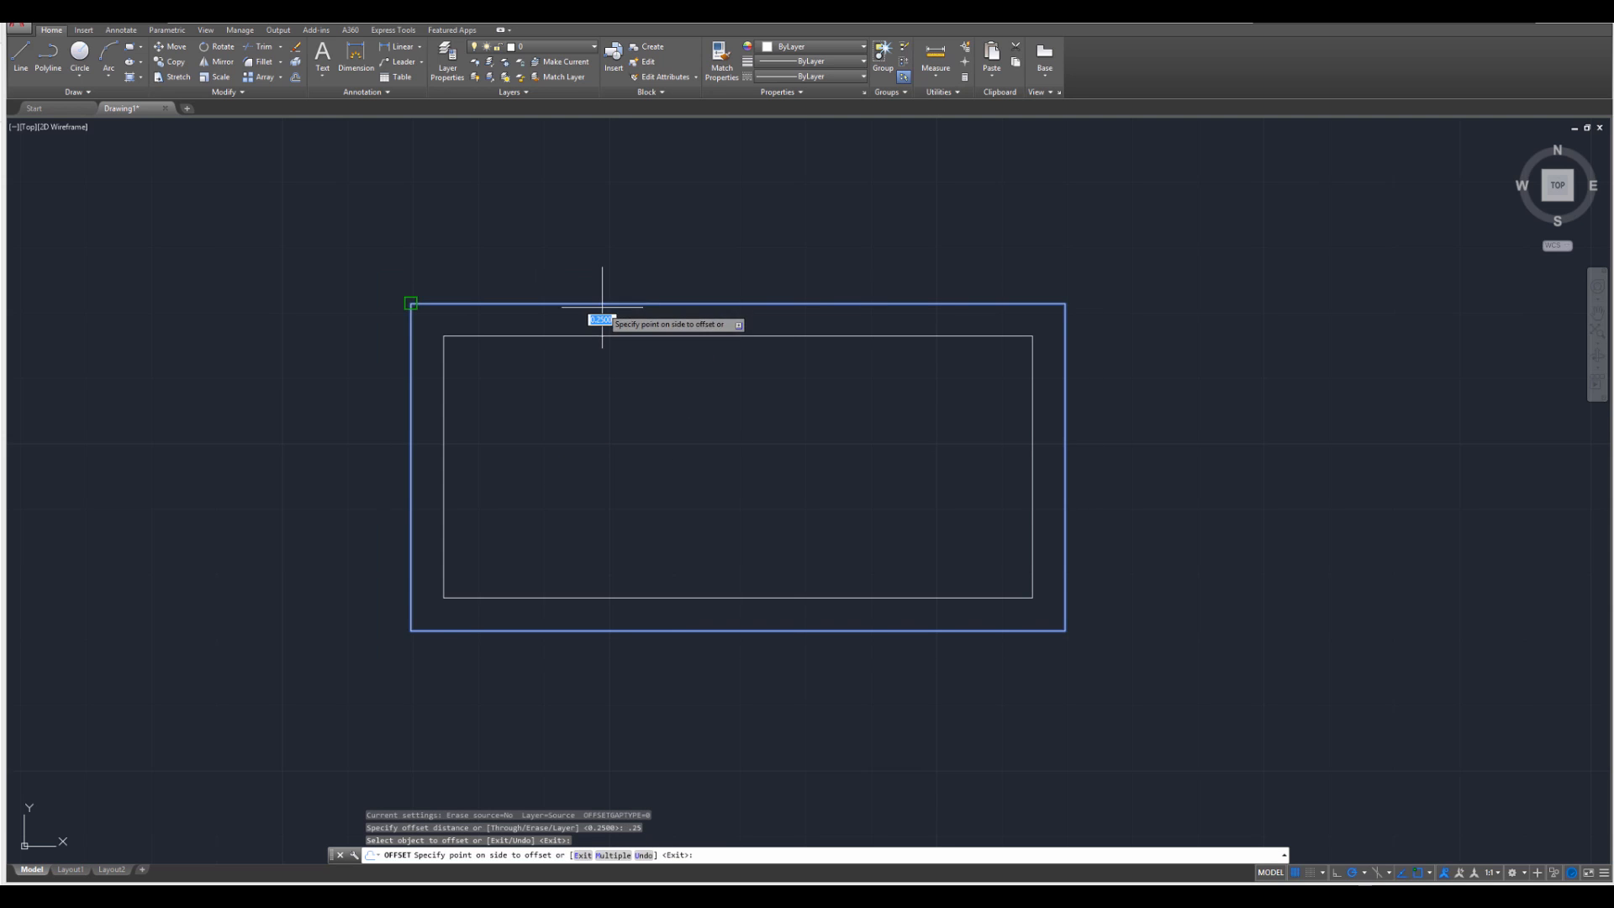
{"action": "mouse_move", "coordinate": [590, 389]}
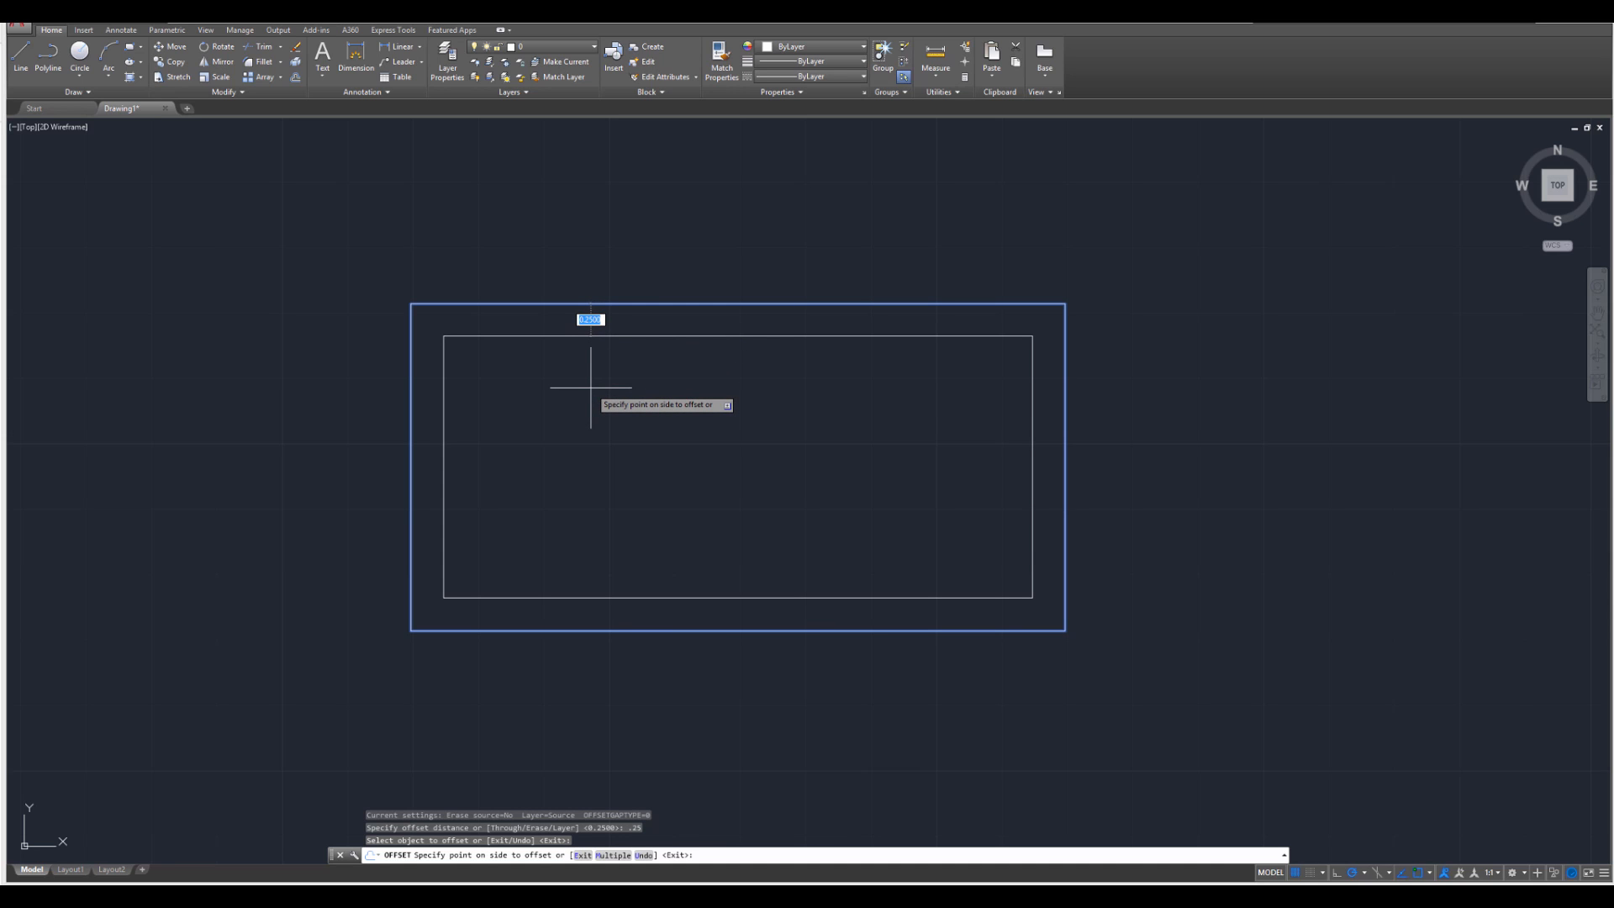
{"action": "left_click", "coordinate": [592, 389]}
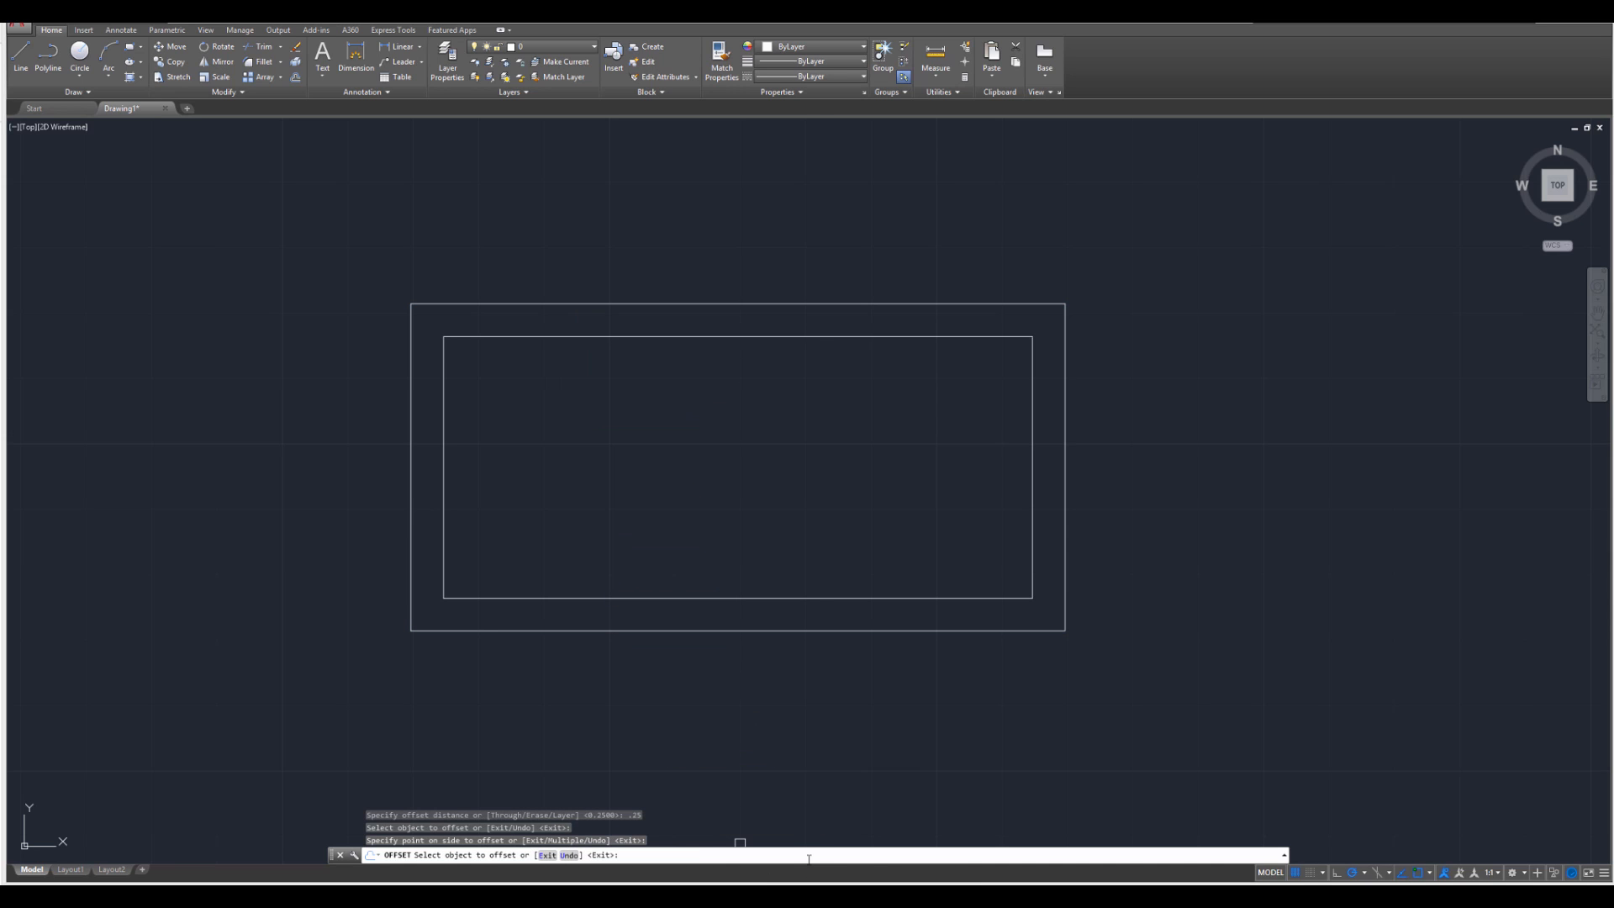
{"action": "mouse_move", "coordinate": [1066, 402]}
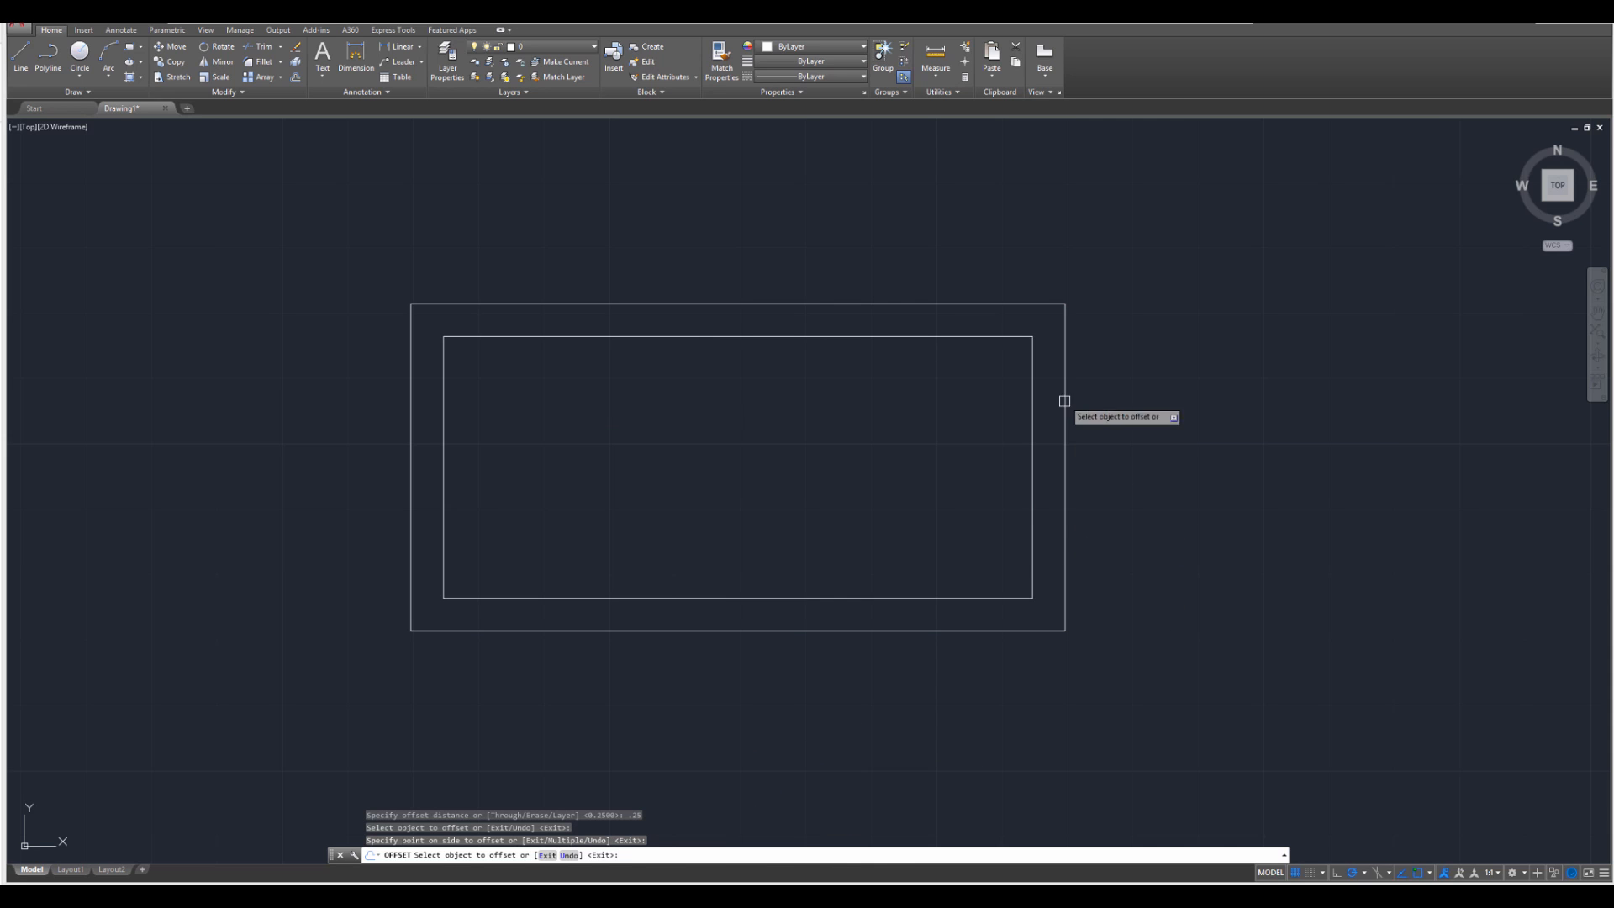
{"action": "mouse_move", "coordinate": [708, 775]}
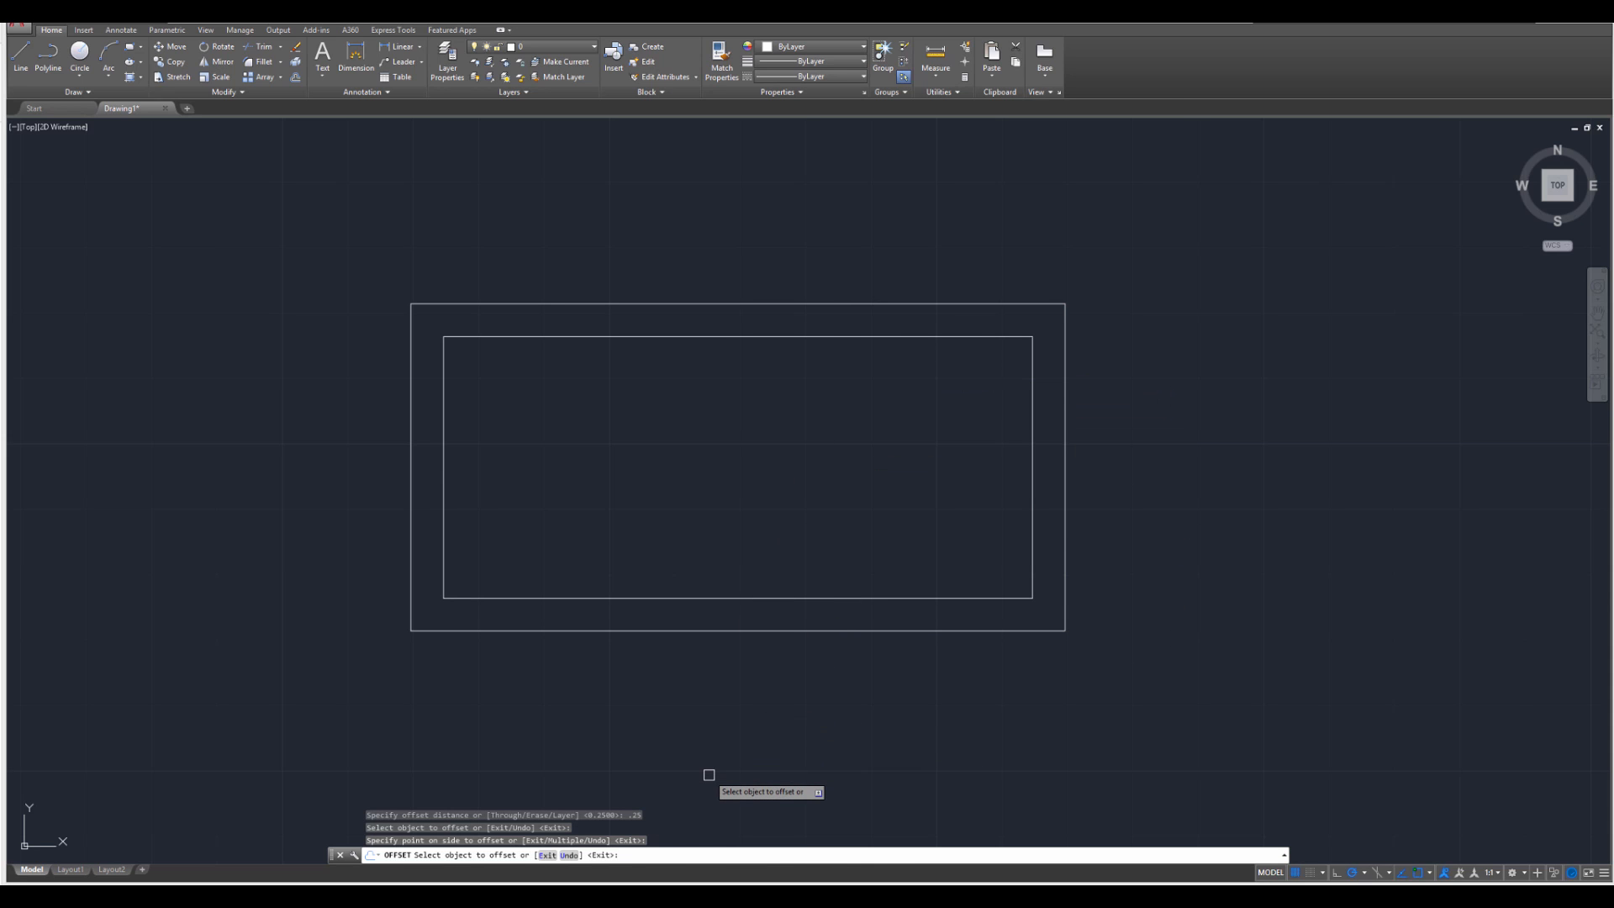
{"action": "mouse_move", "coordinate": [595, 681]}
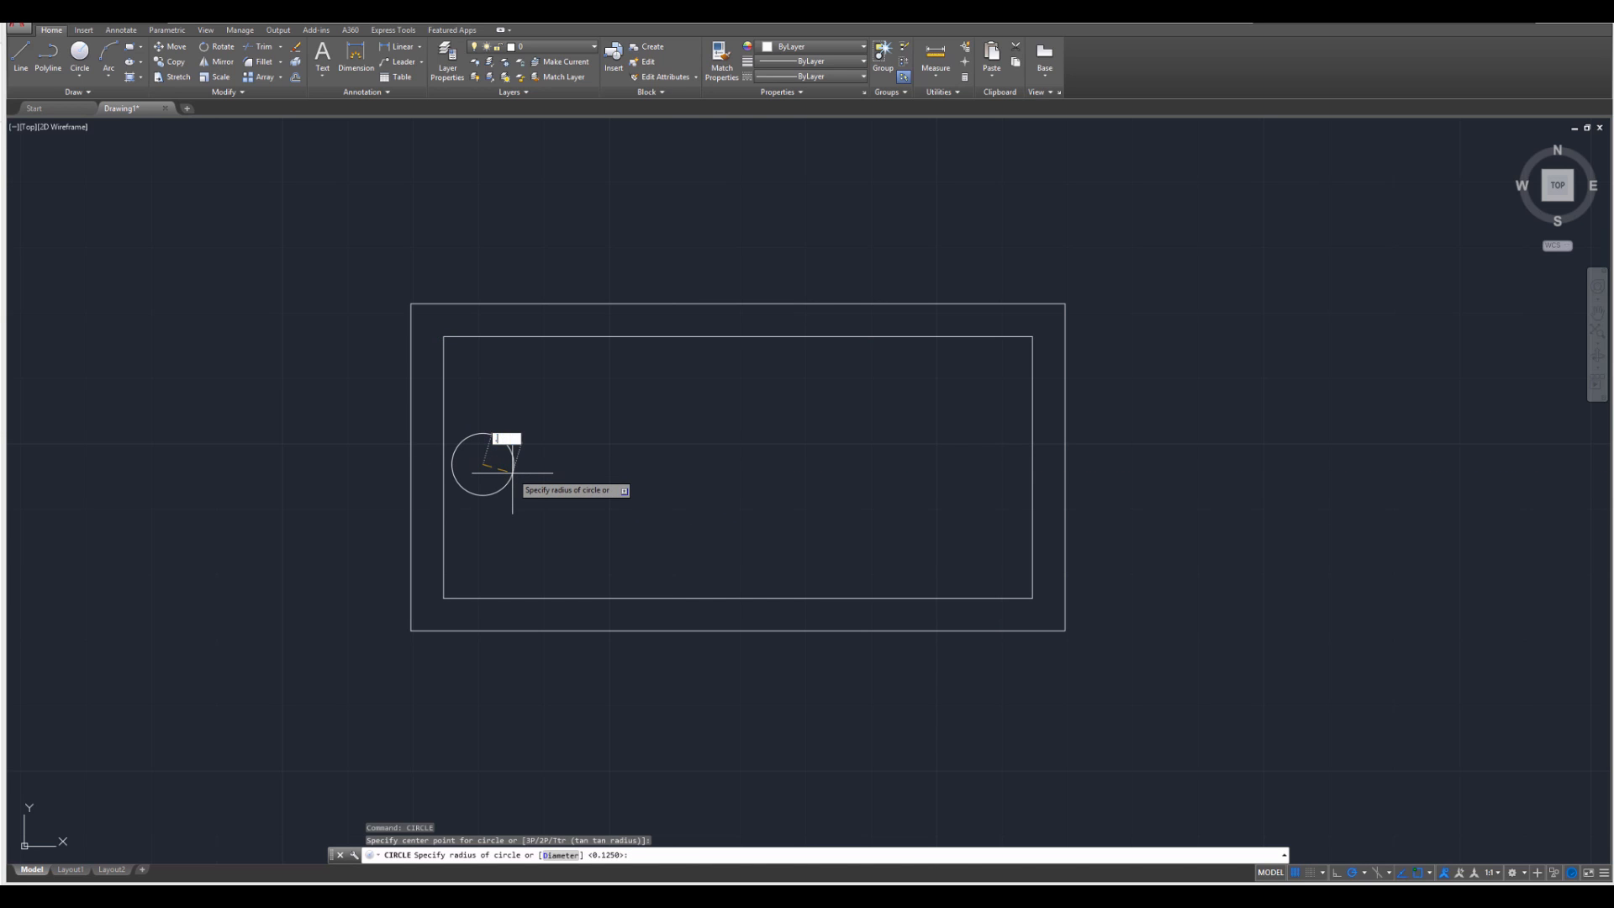
- Draw the drain circle with radius 0.125, then cancel the command
{"action": "type", "text": ".125"}
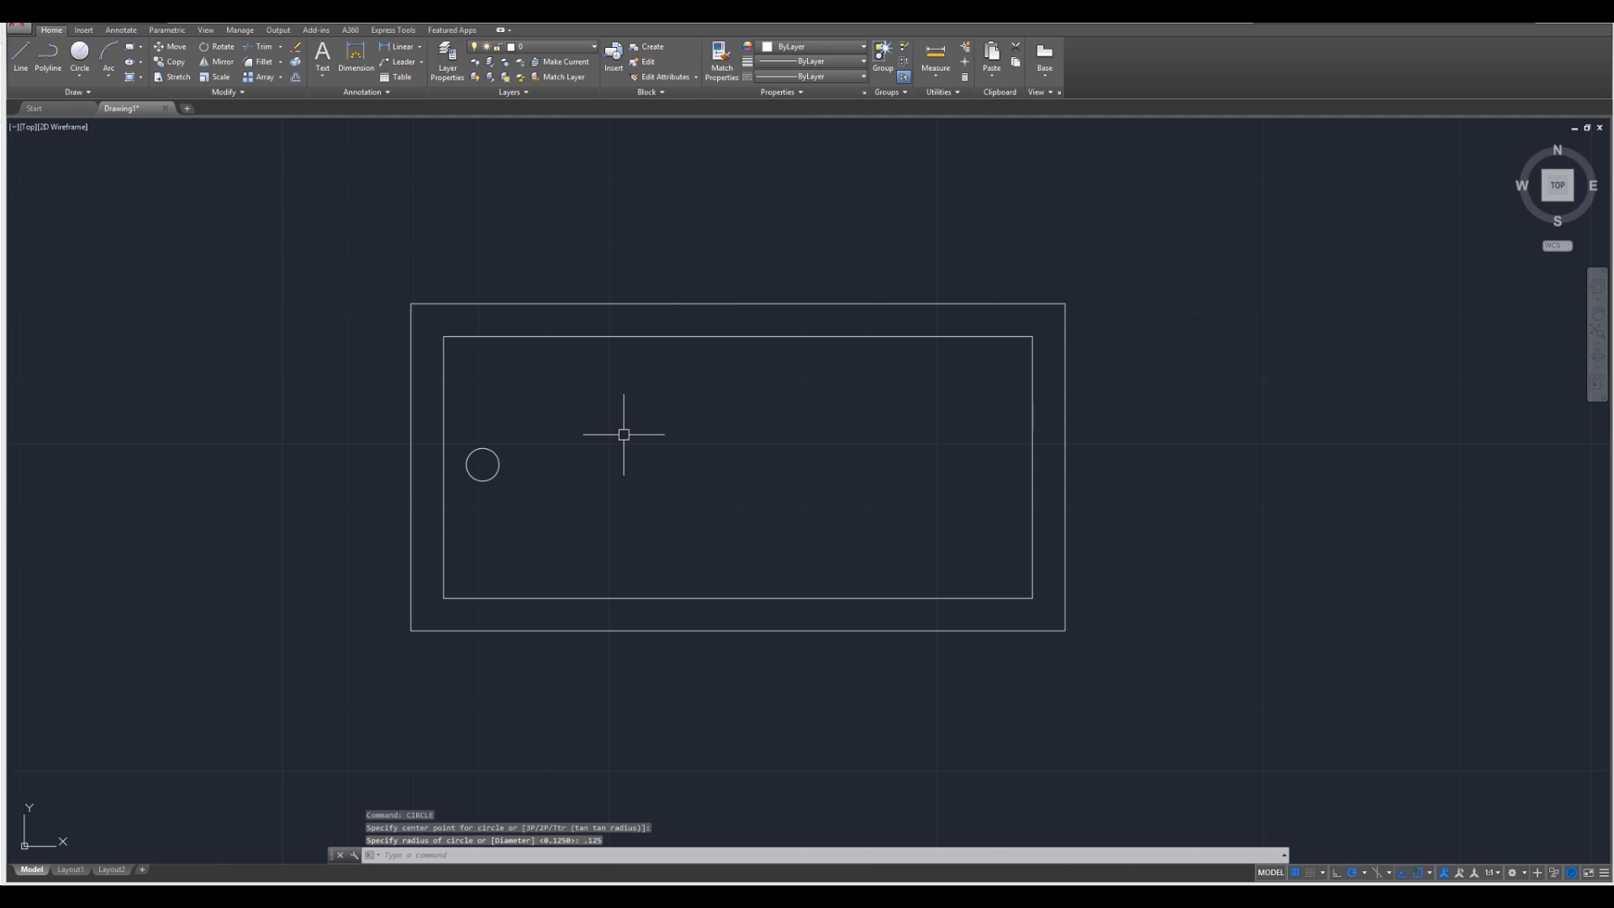
{"action": "mouse_move", "coordinate": [551, 527]}
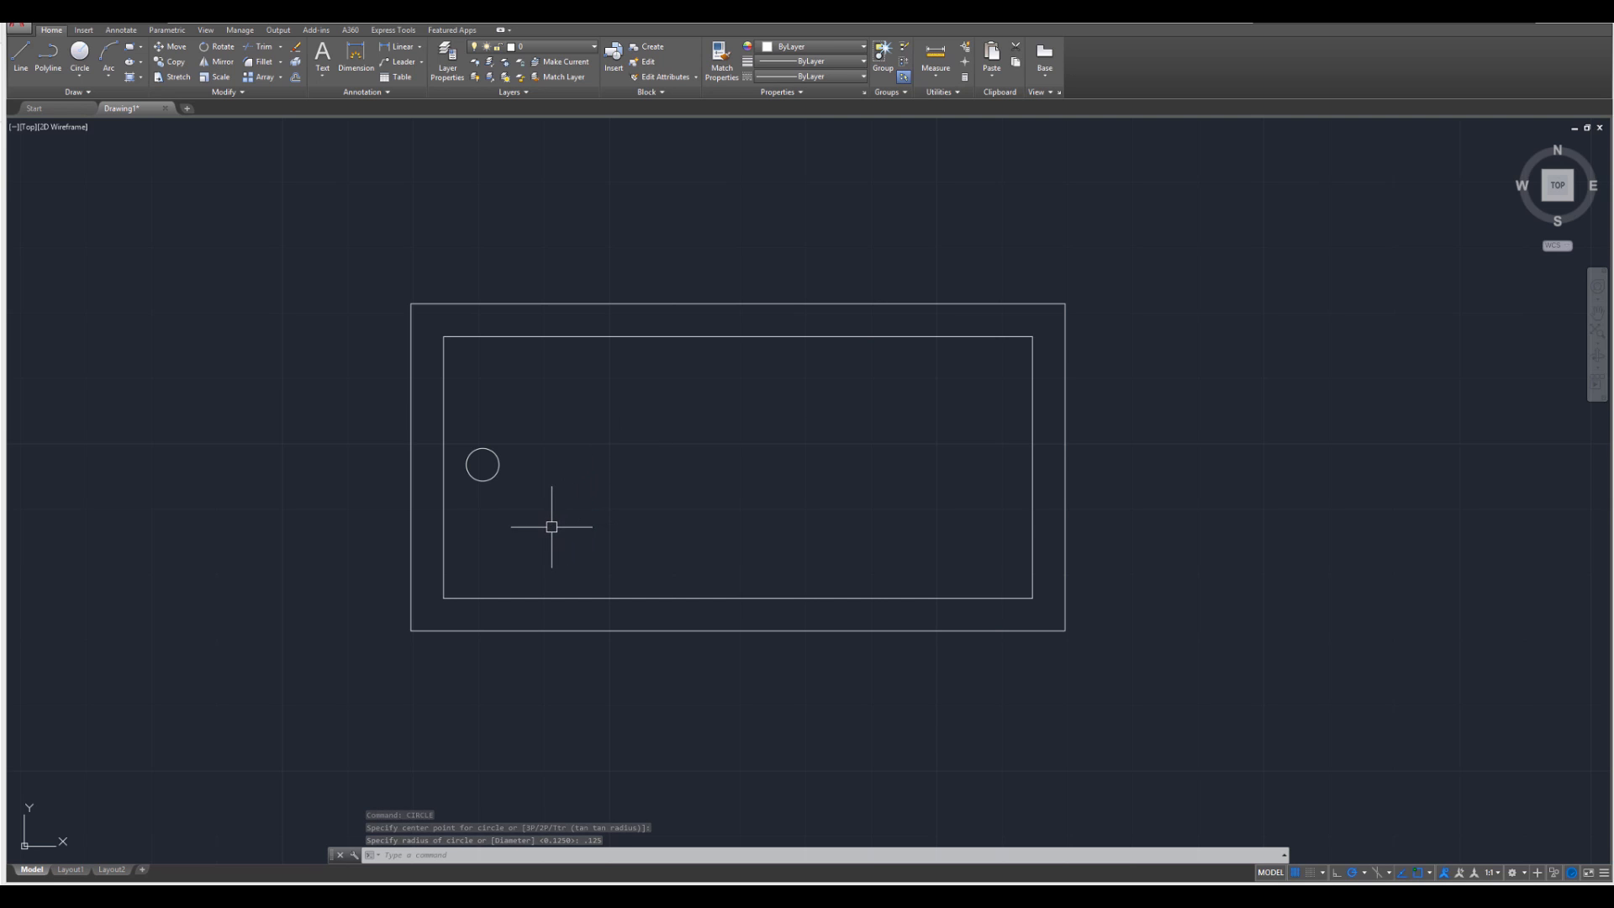
{"action": "key", "text": "Escape"}
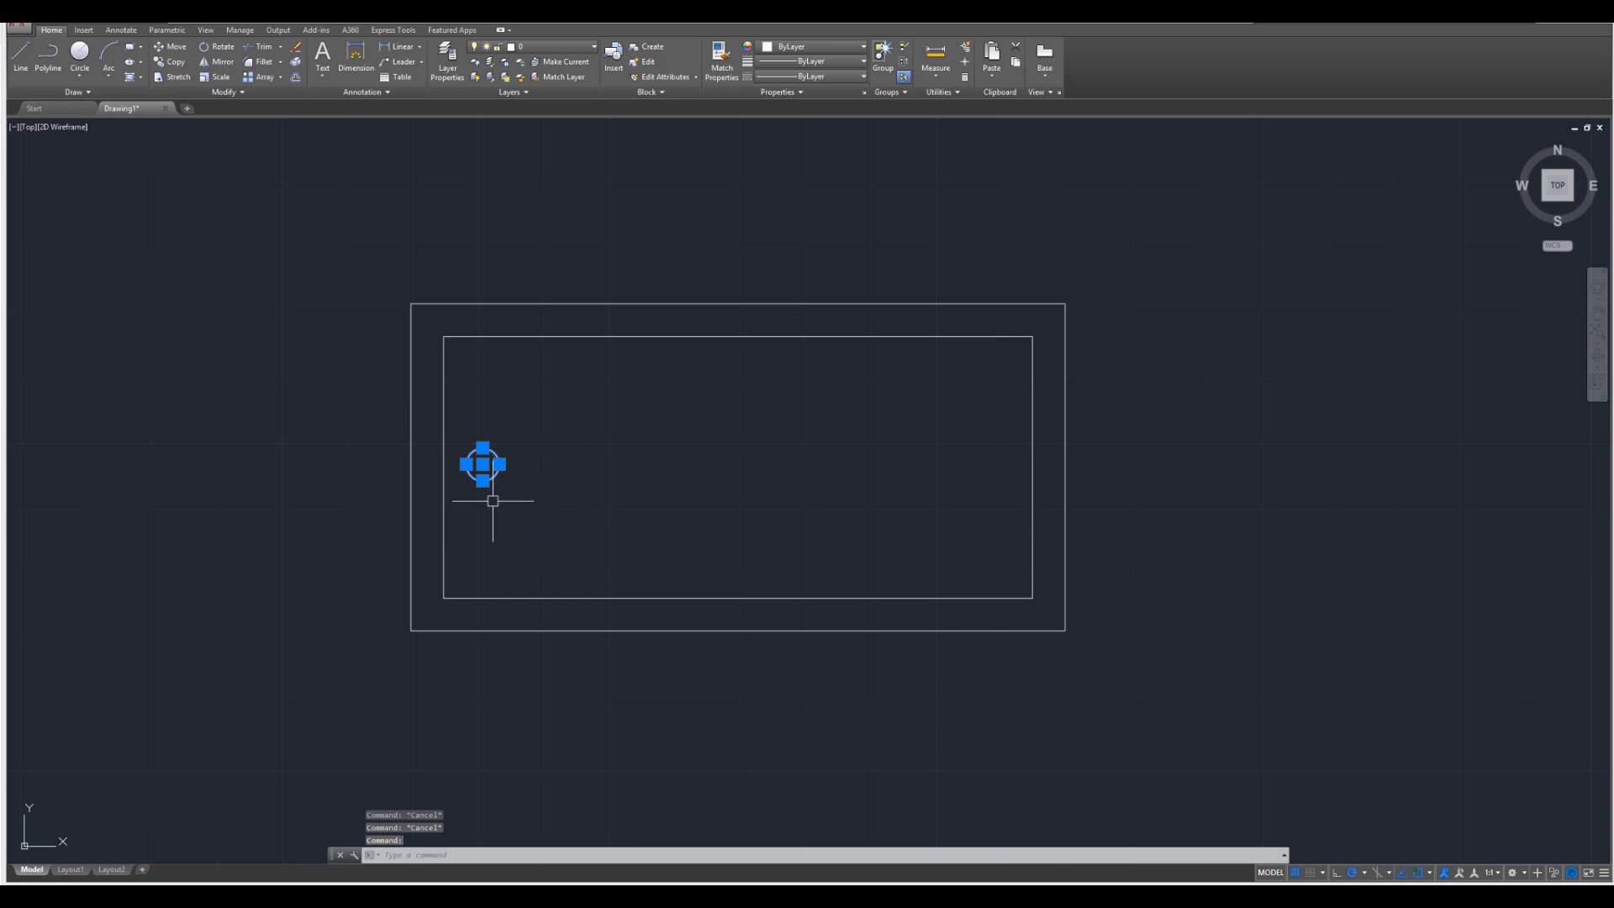
{"action": "mouse_move", "coordinate": [506, 489]}
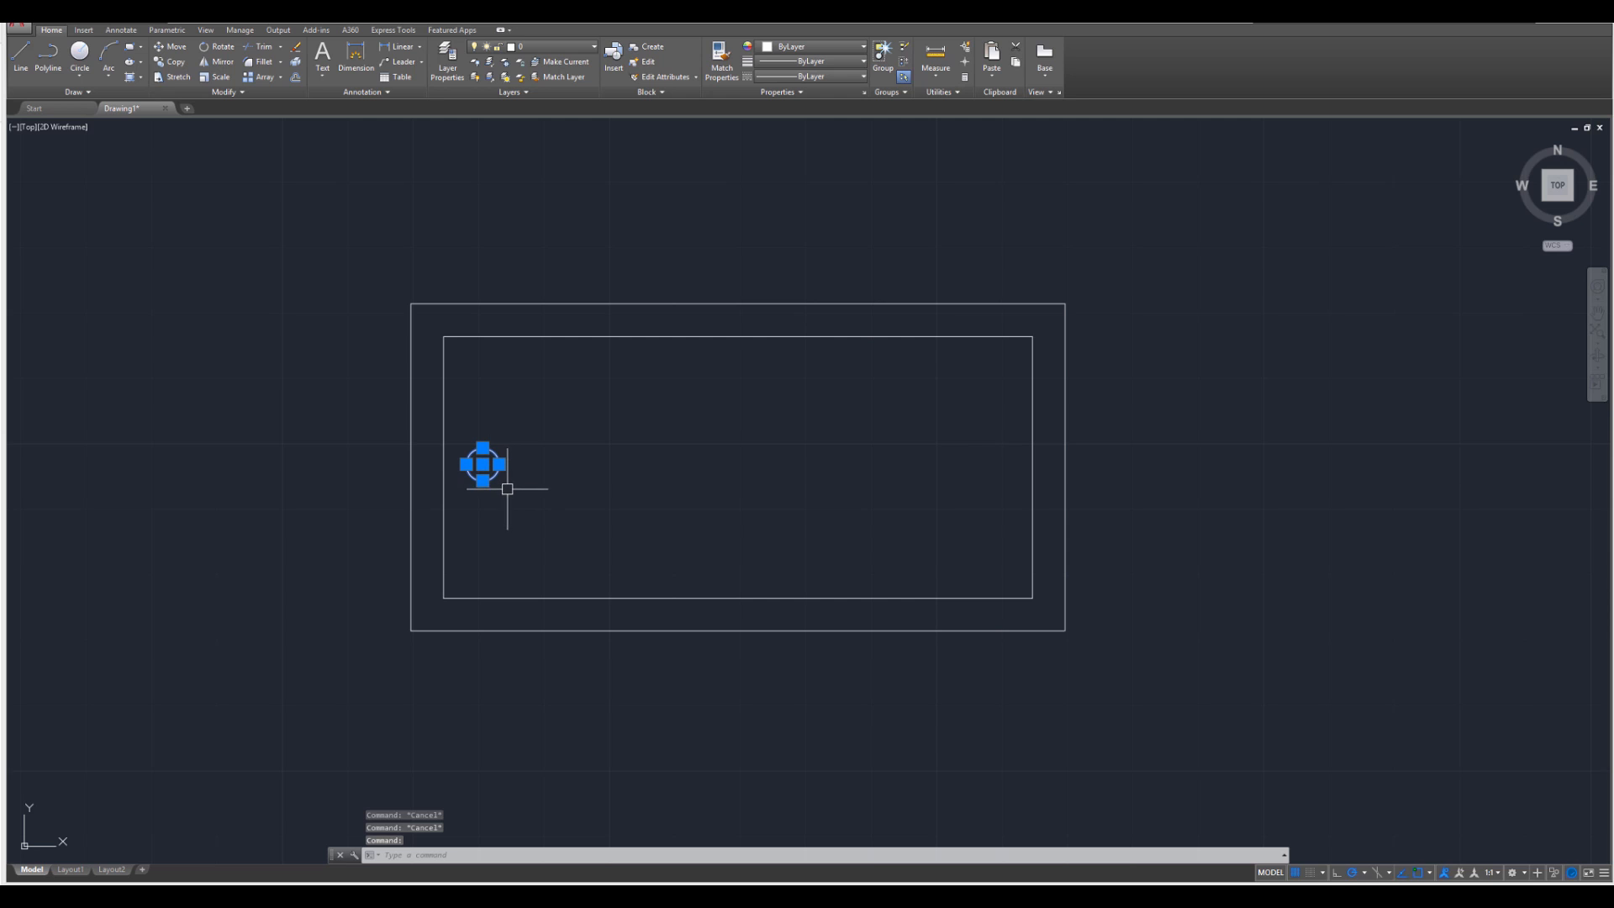
- Move the drain circle 0.75 to the right, inside the inner rectangle
{"action": "left_click", "coordinate": [482, 464]}
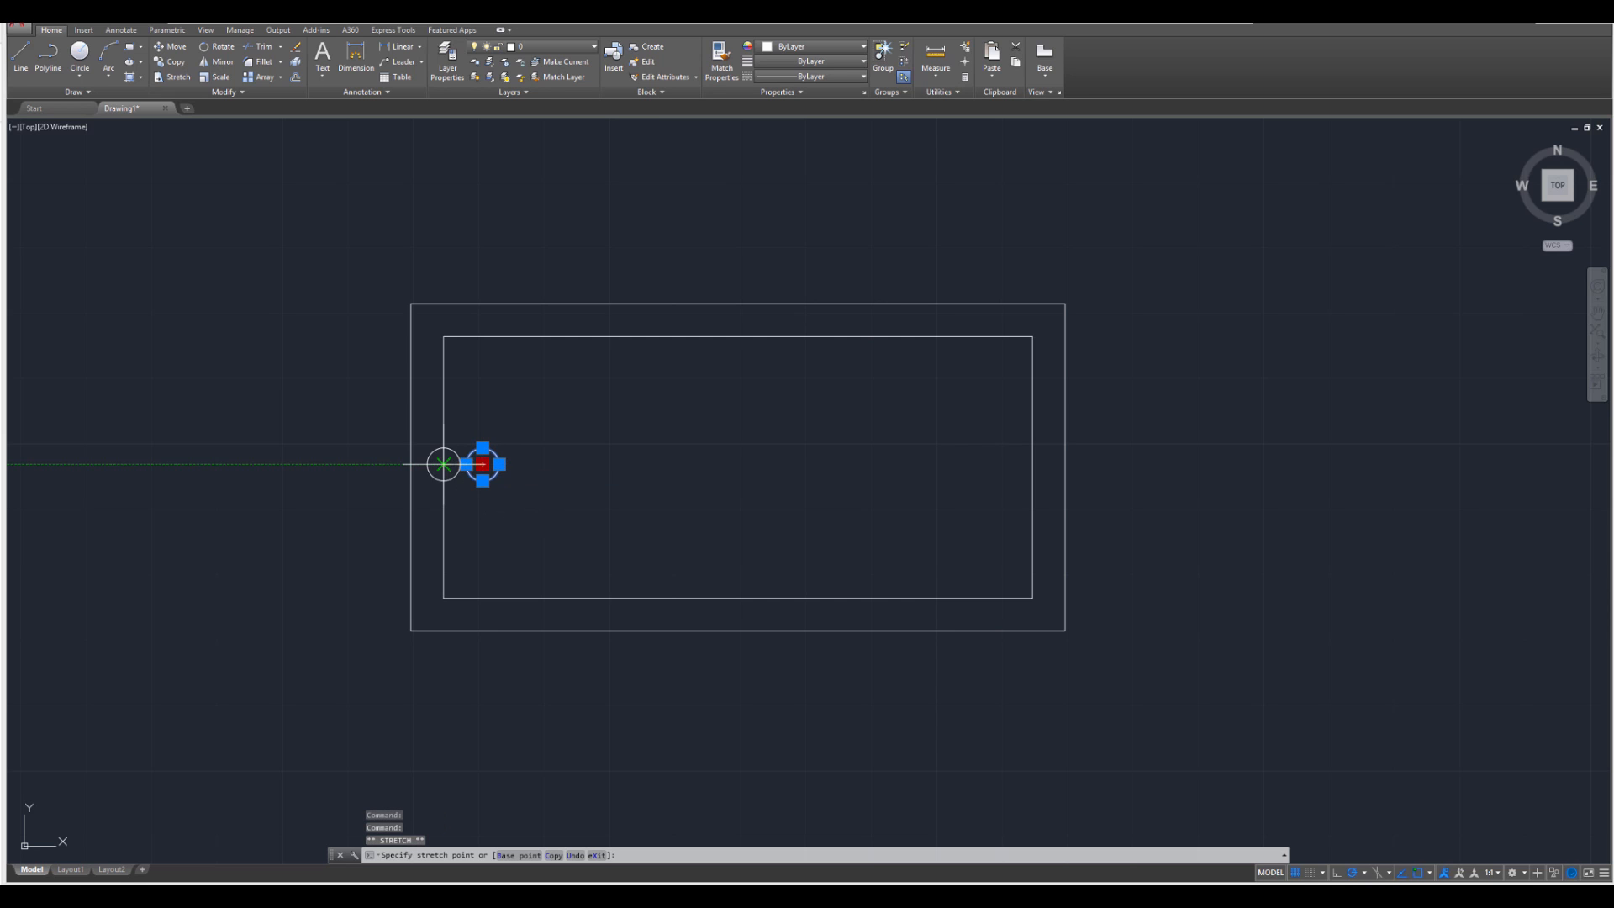
{"action": "mouse_move", "coordinate": [409, 462]}
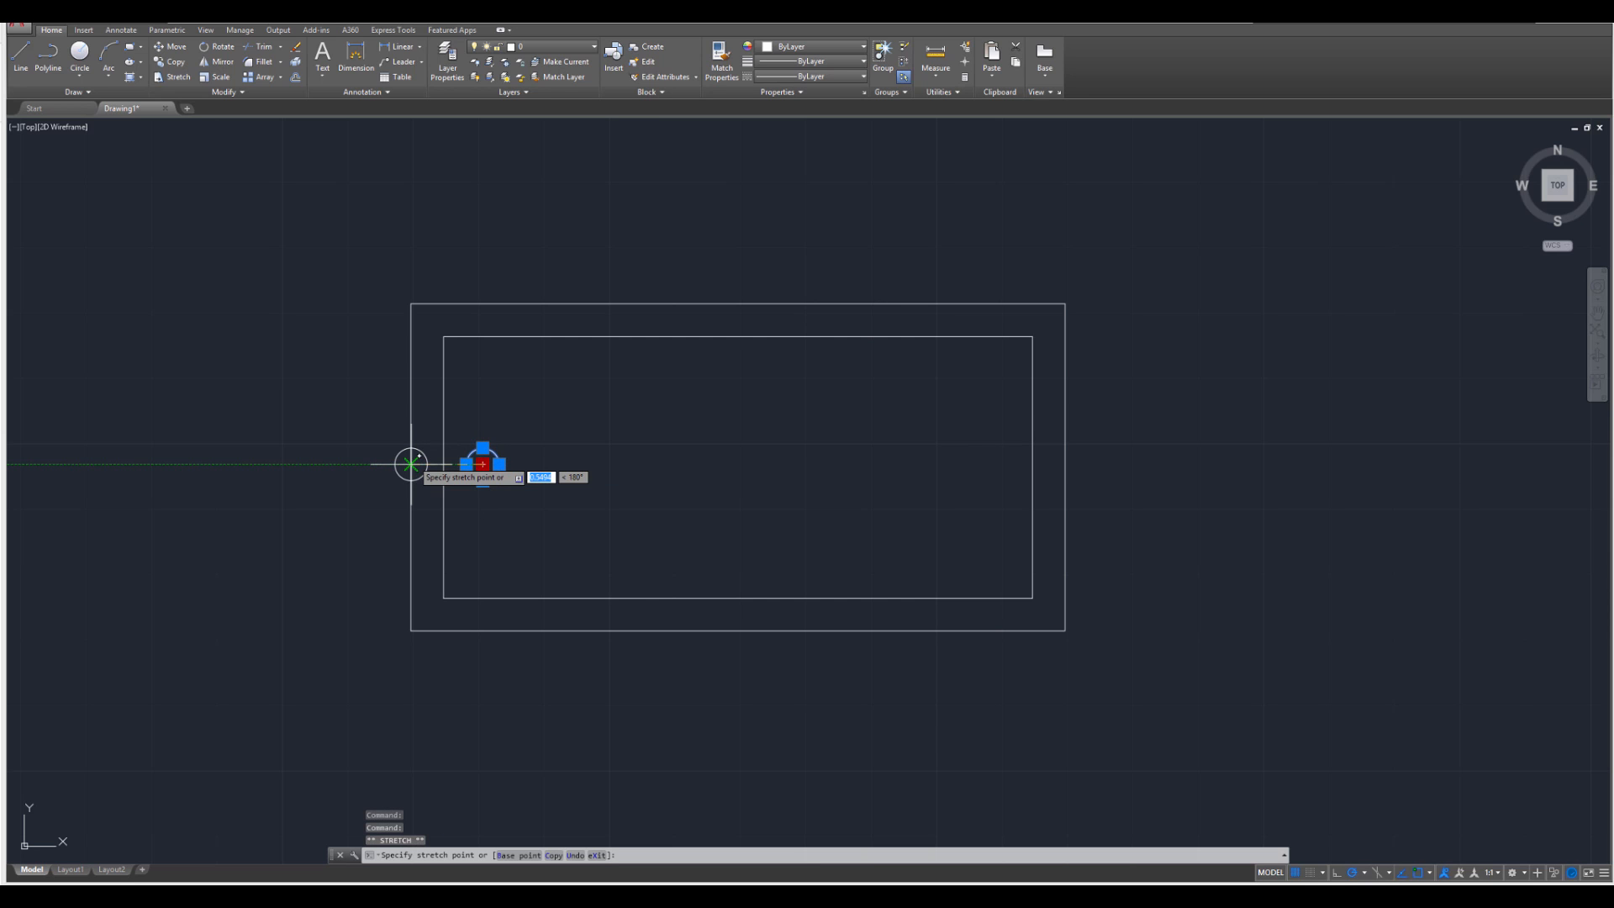
{"action": "left_click", "coordinate": [411, 463]}
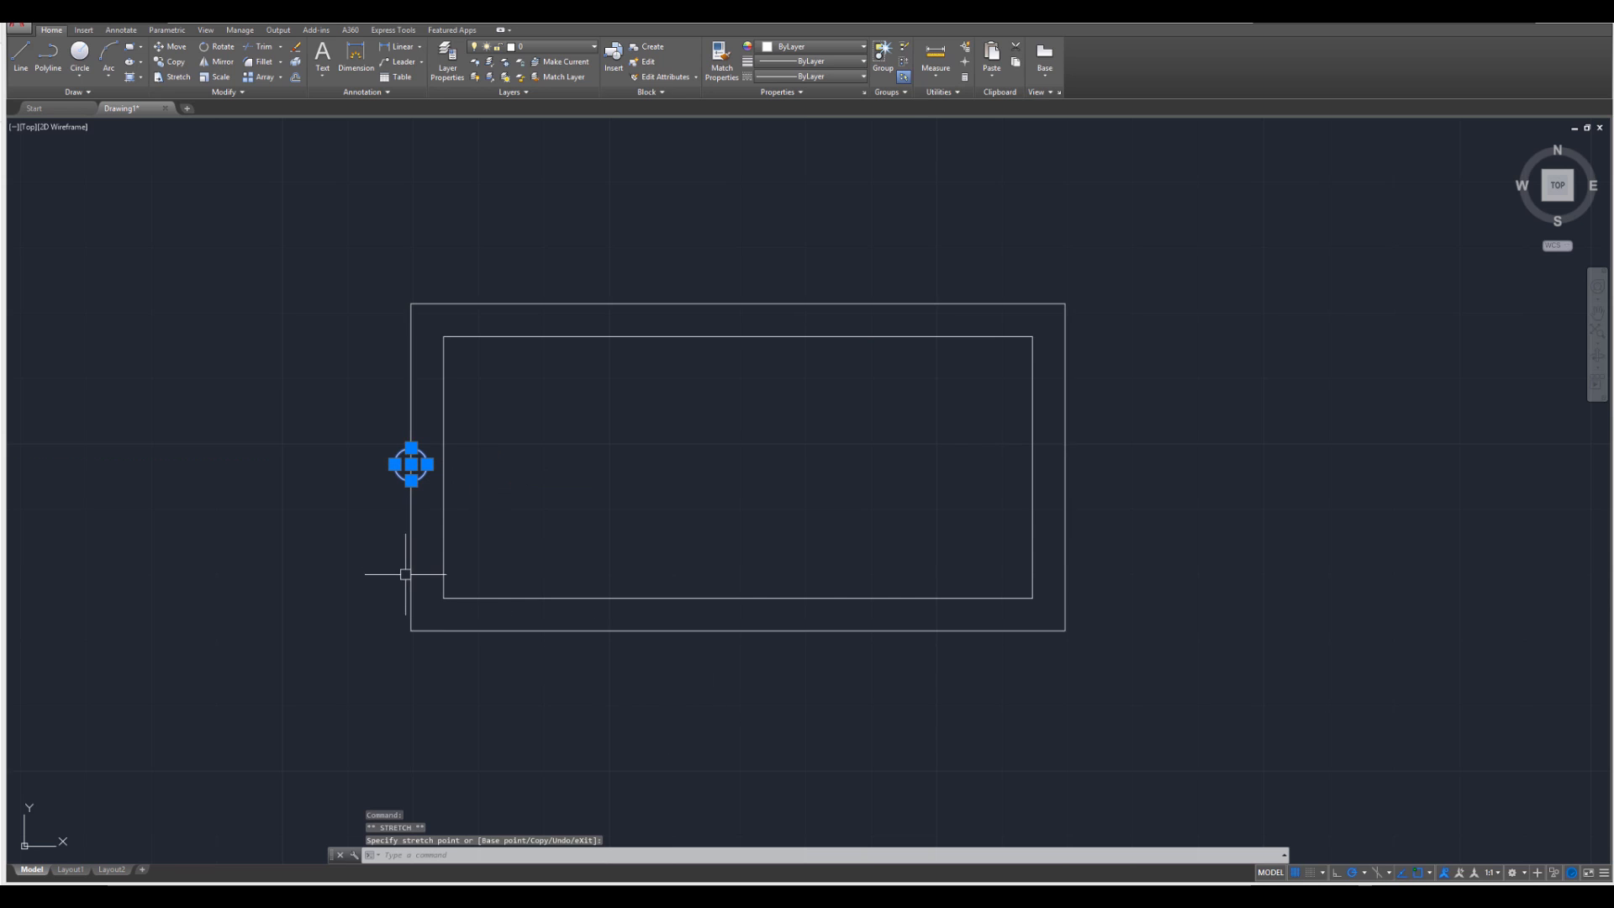
{"action": "left_click", "coordinate": [412, 463]}
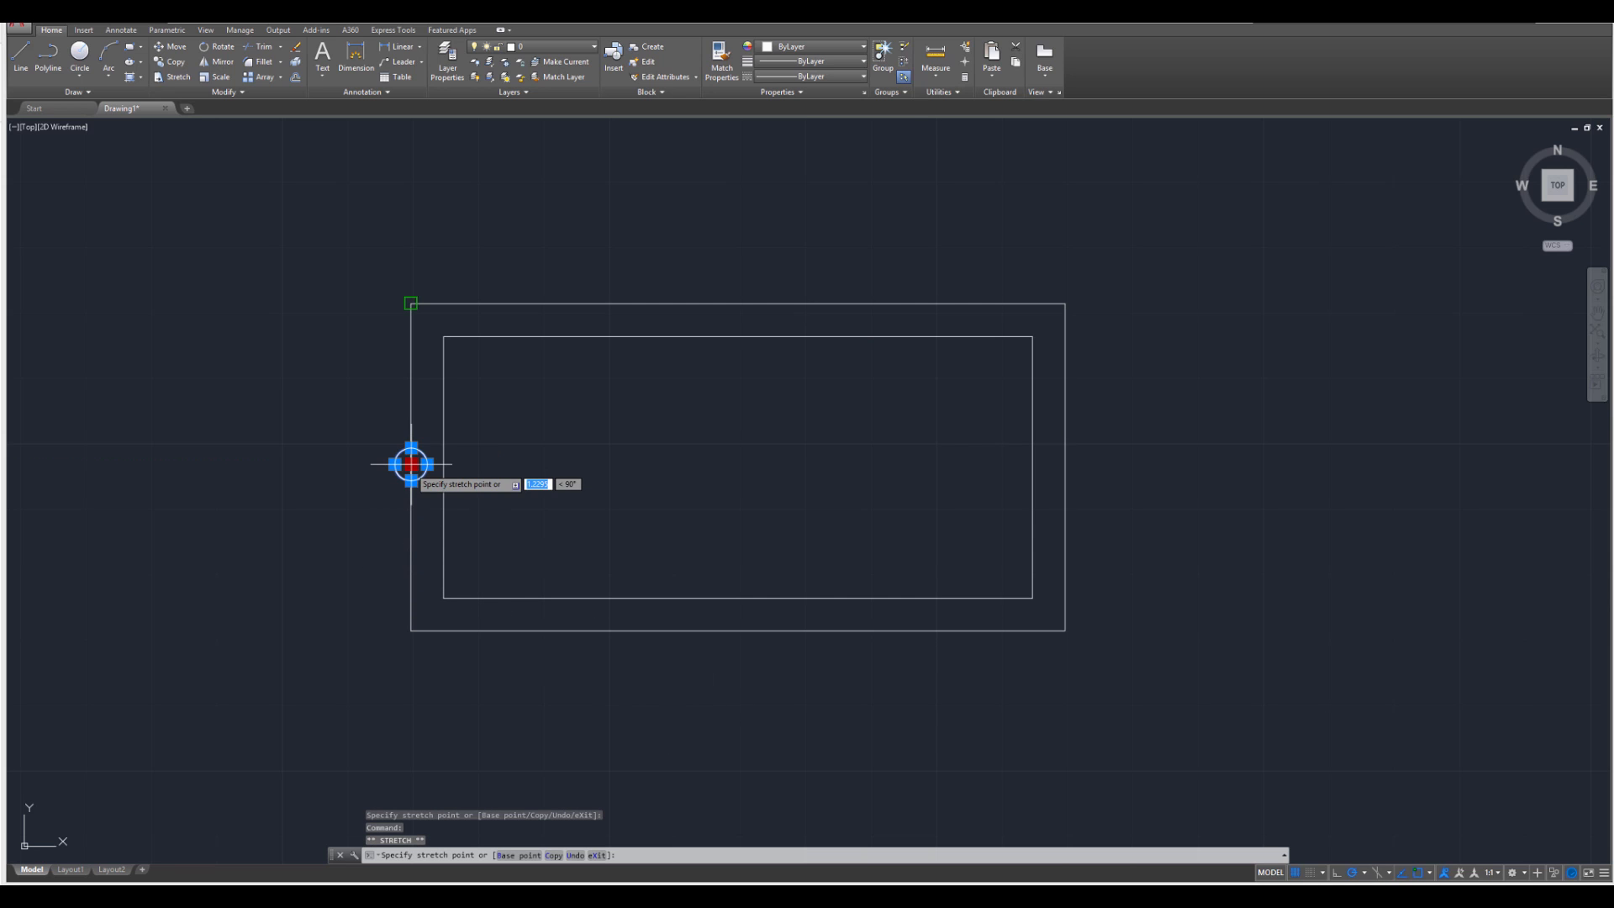
{"action": "mouse_move", "coordinate": [500, 465]}
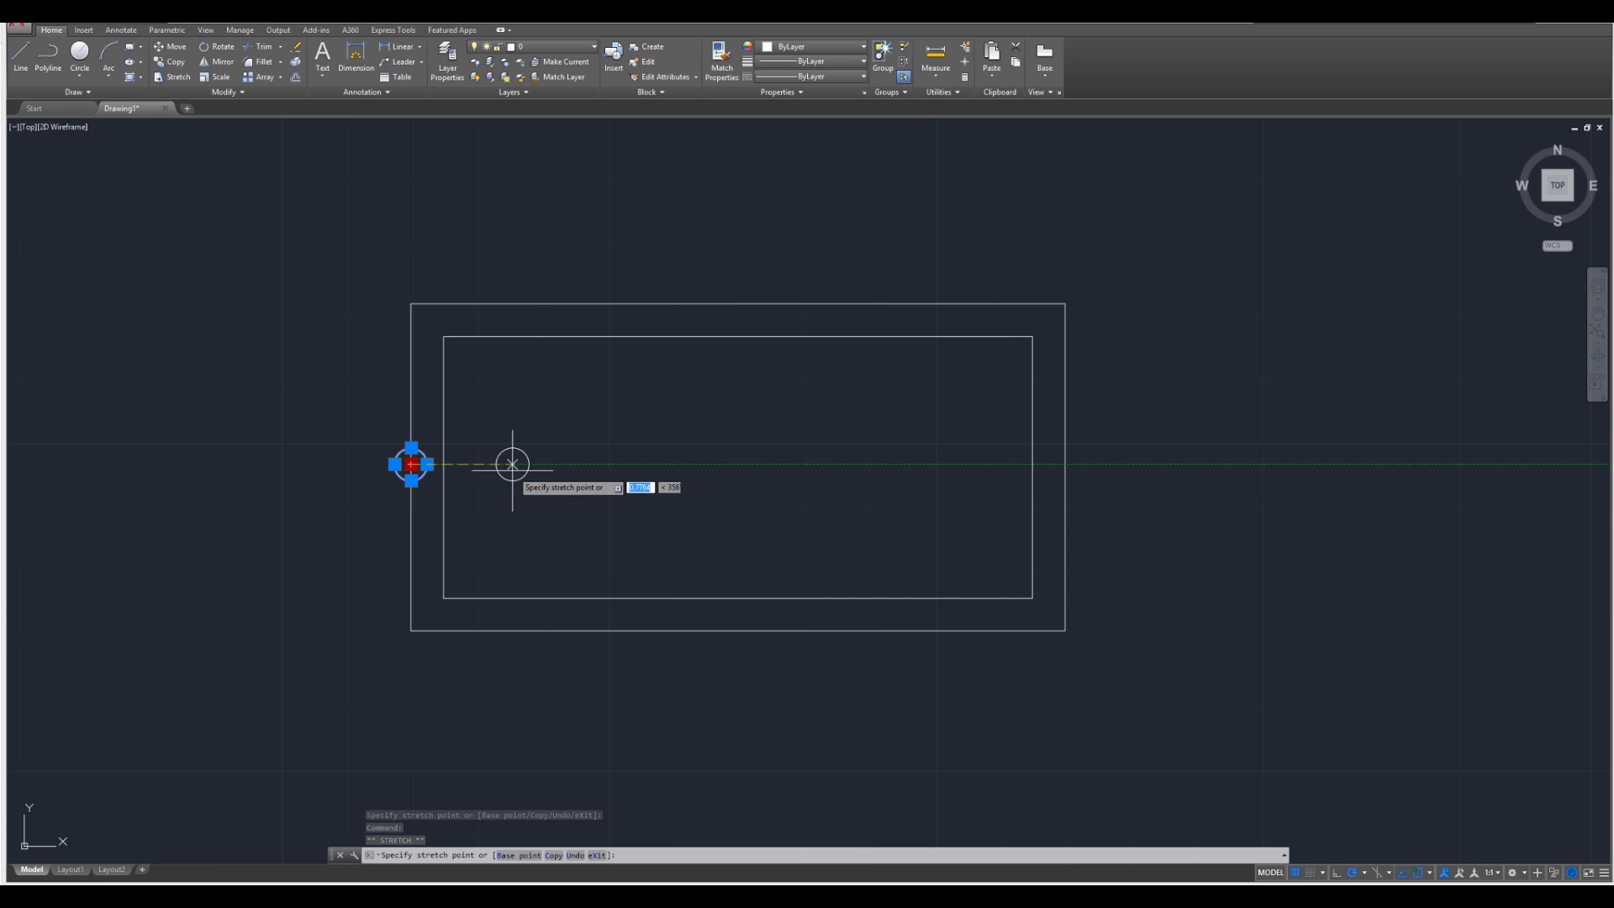
{"action": "mouse_move", "coordinate": [509, 465]}
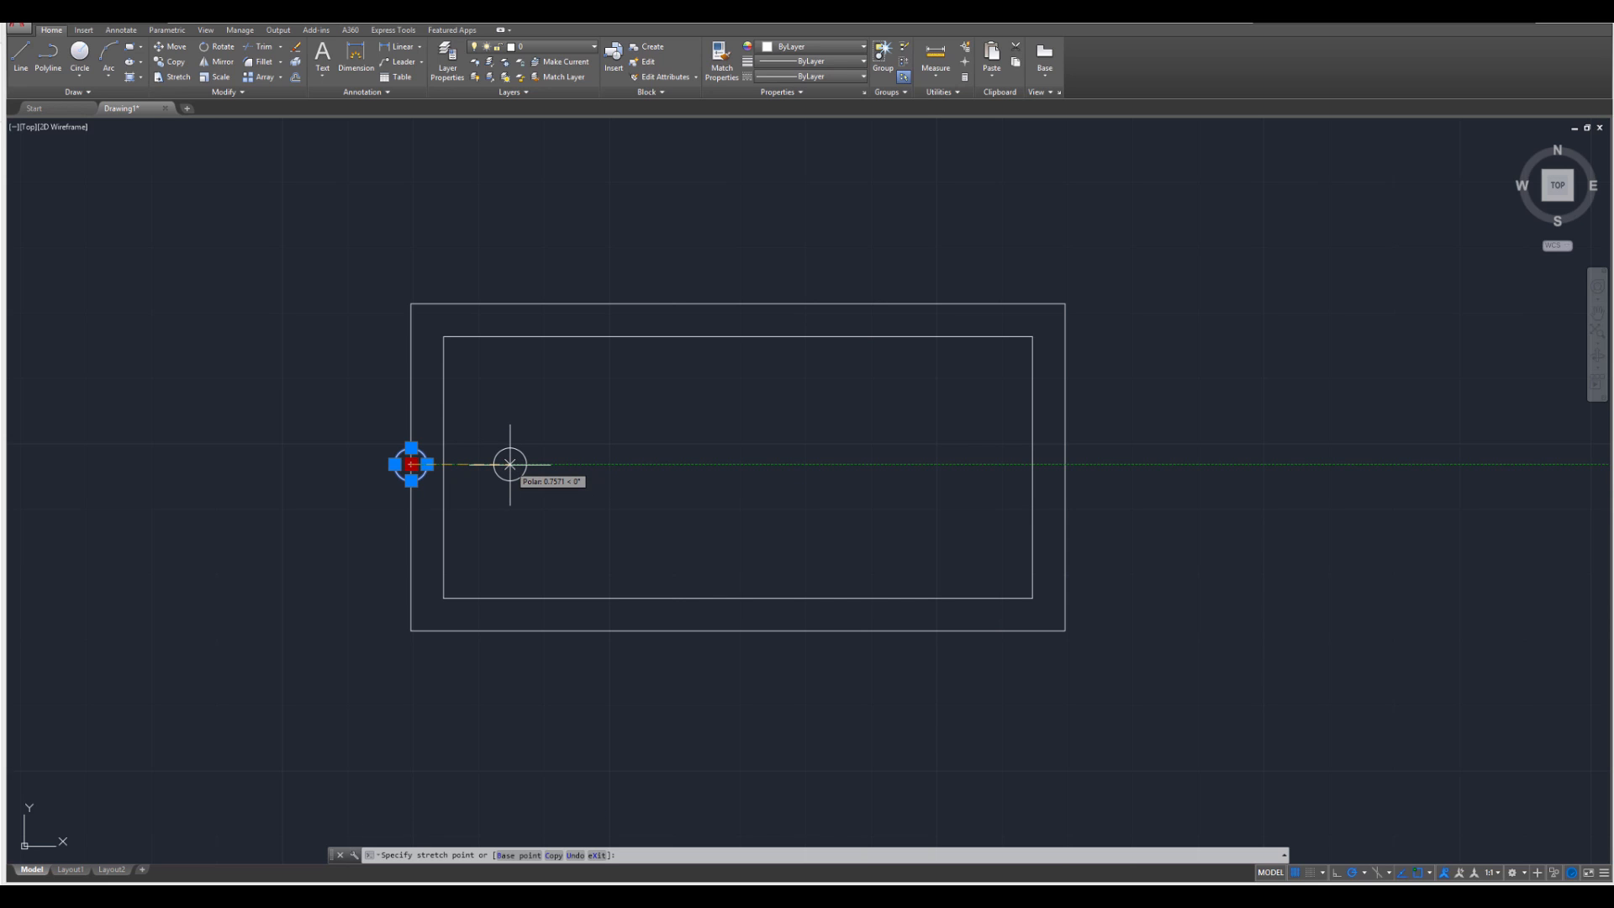
{"action": "type", "text": ".75"}
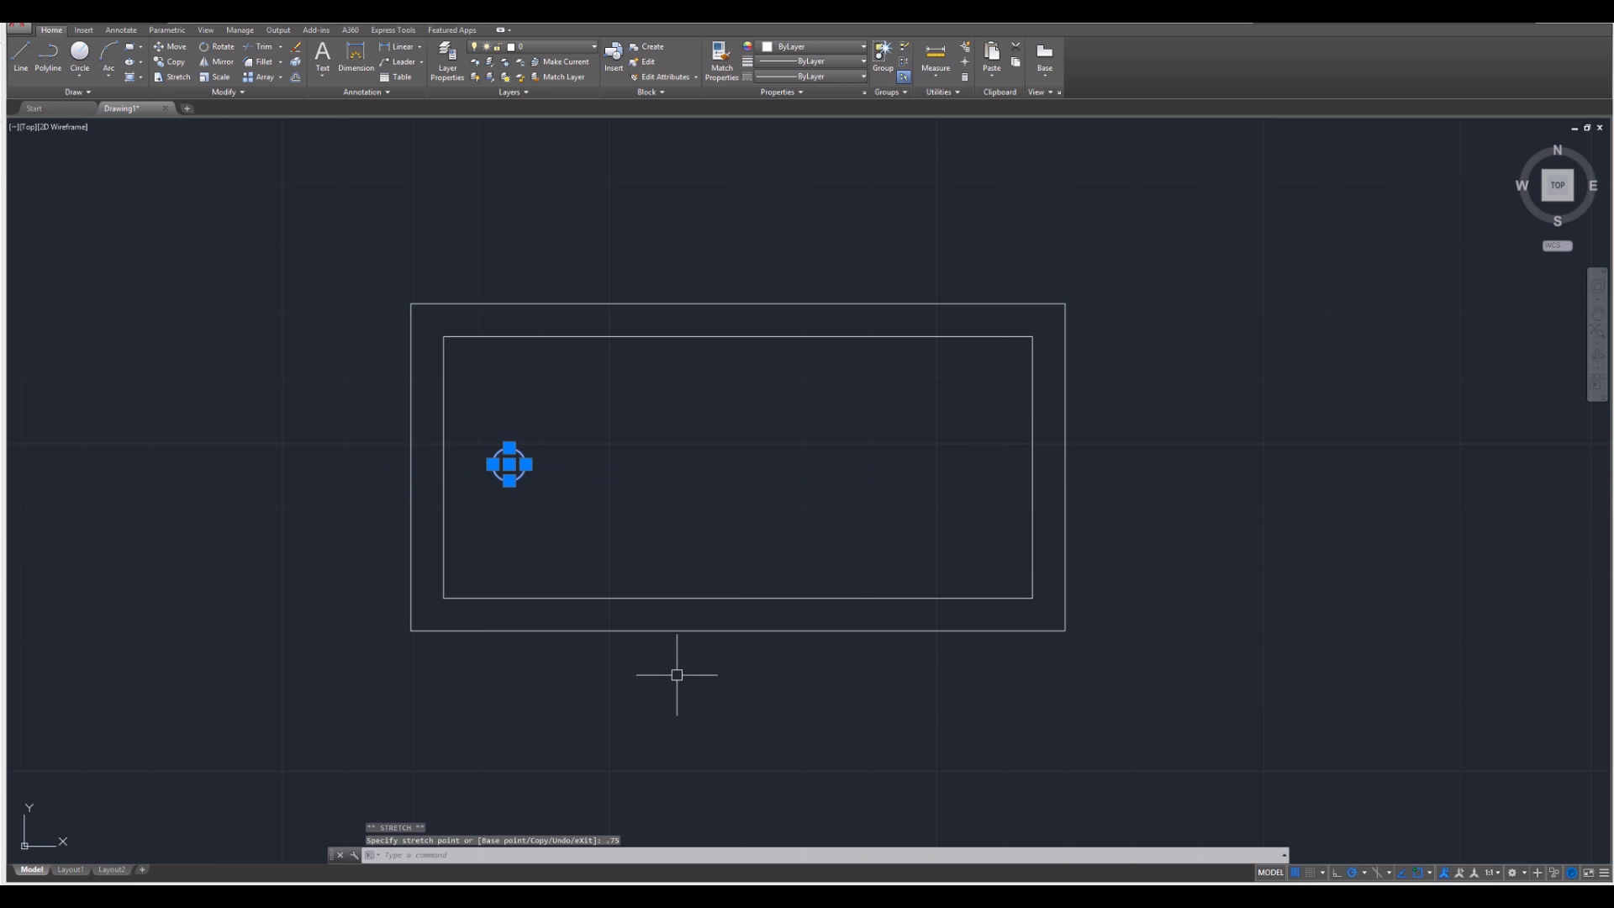
{"action": "key", "text": "Escape"}
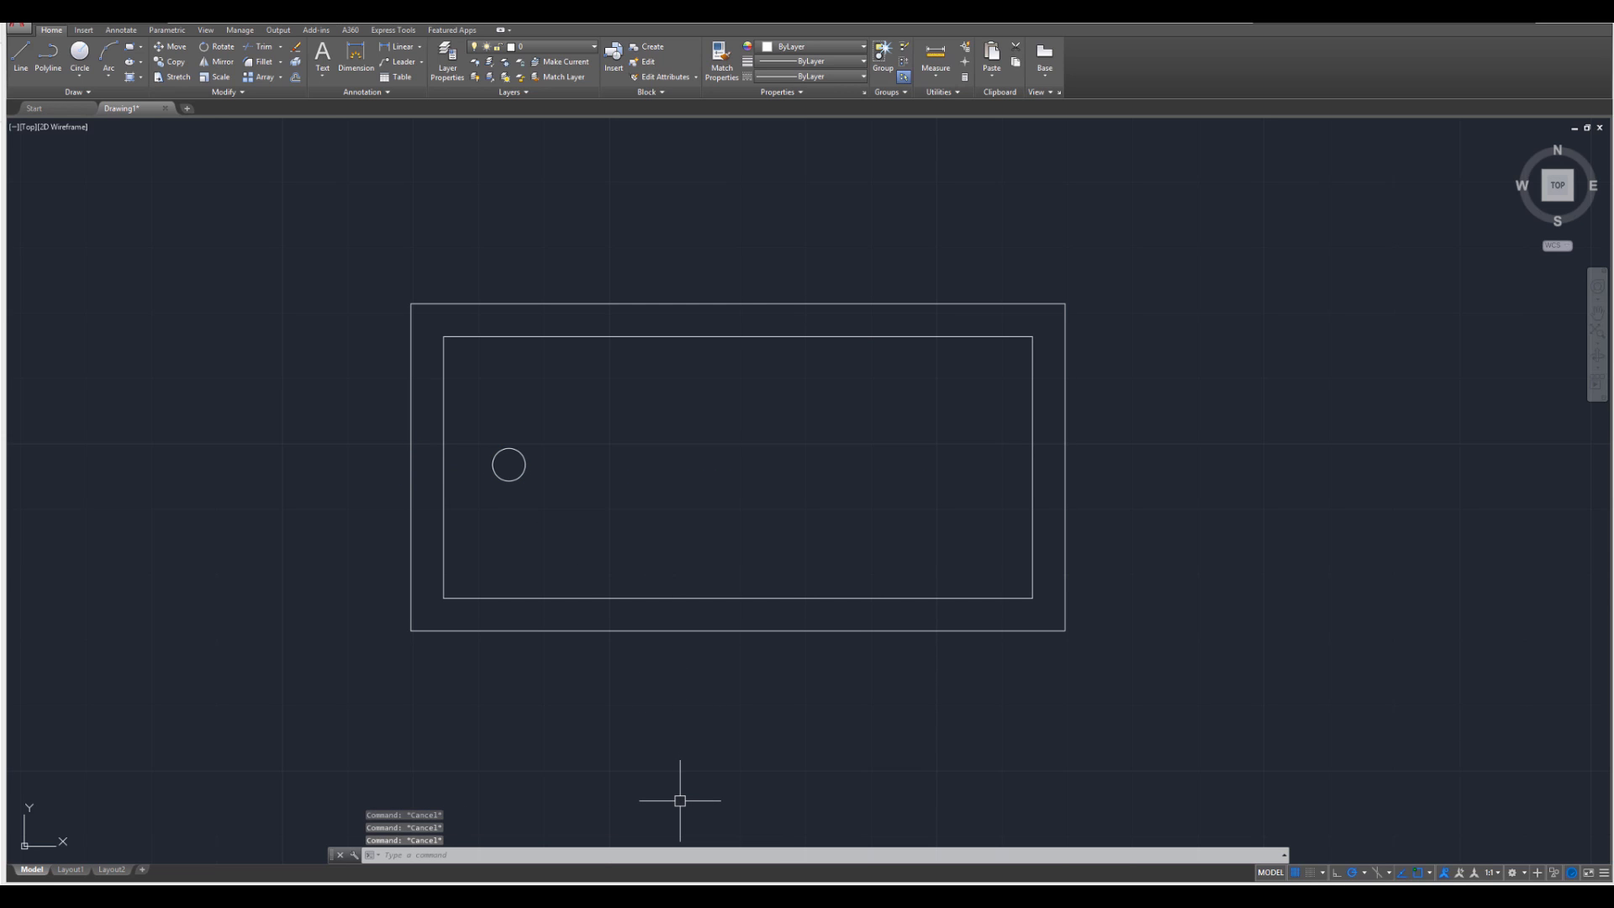
{"action": "mouse_move", "coordinate": [680, 834]}
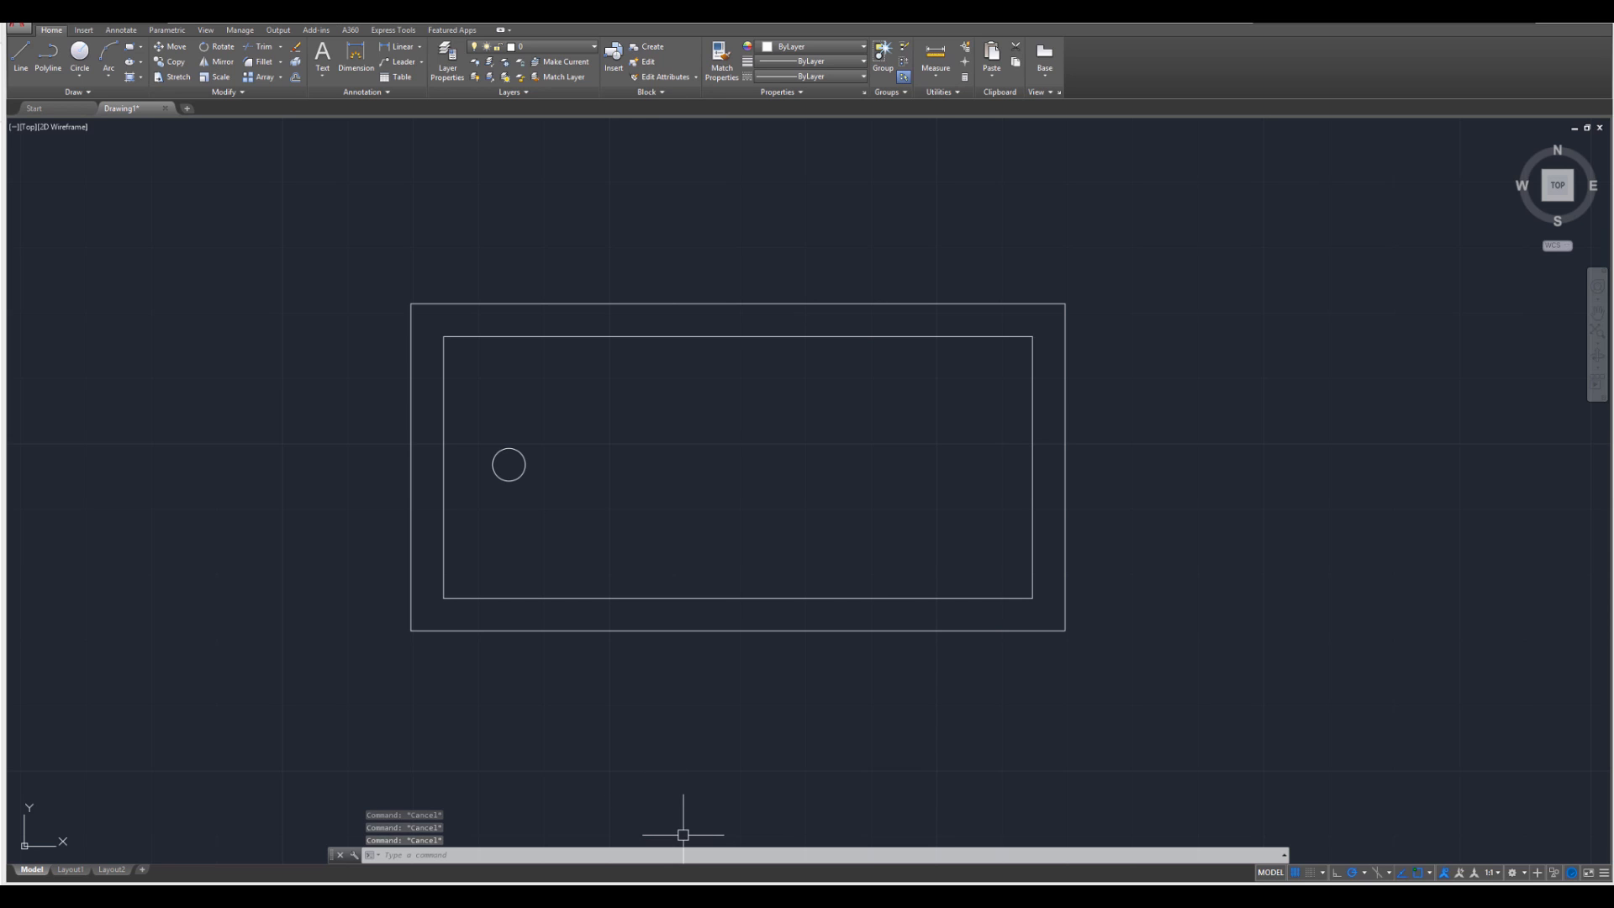
{"action": "mouse_move", "coordinate": [830, 533]}
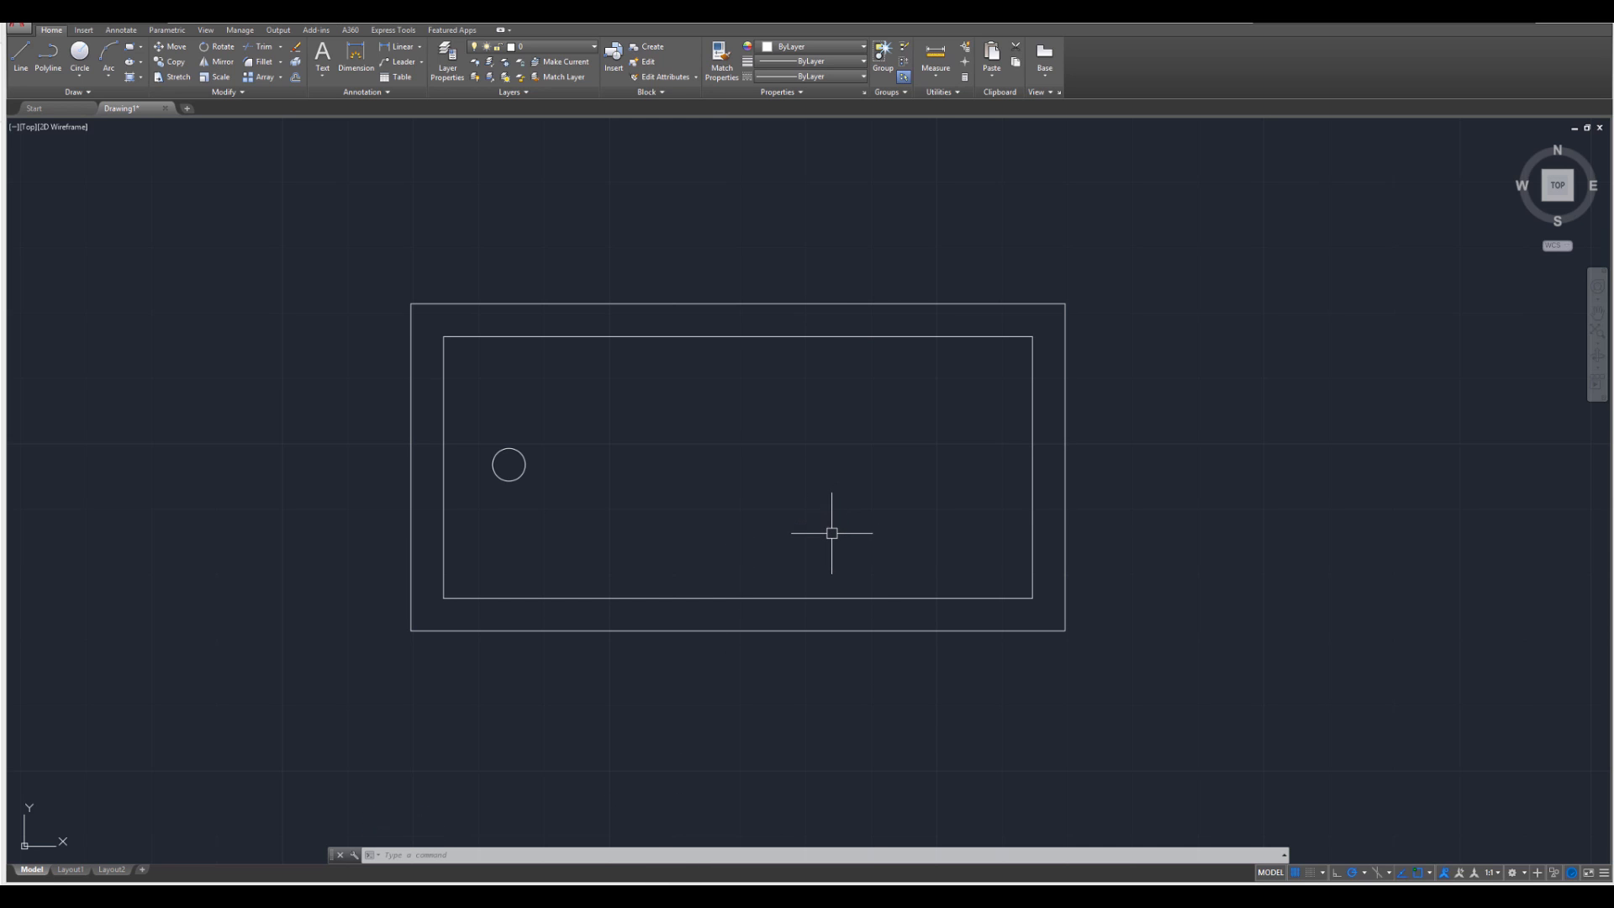
- Fillet the inner rectangle's top-right and bottom-right corners with radius 8/12
{"action": "type", "text": "FILLET Specify fillet radius <0.0000>:"}
{"action": "type", "text": "8/12"}
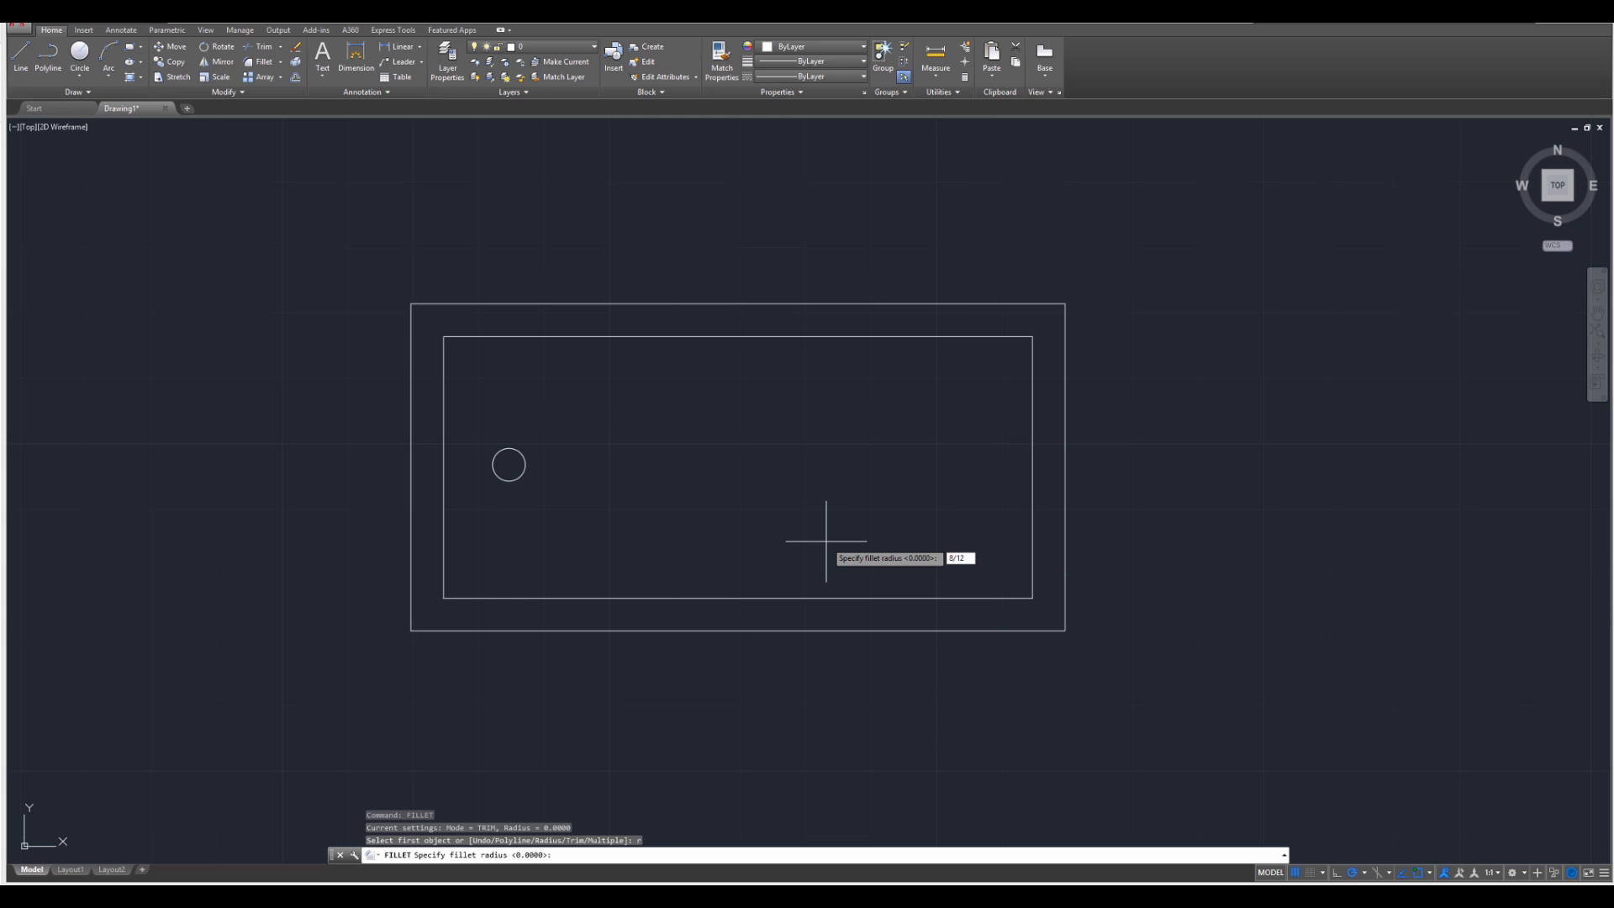
{"action": "key", "text": "Return"}
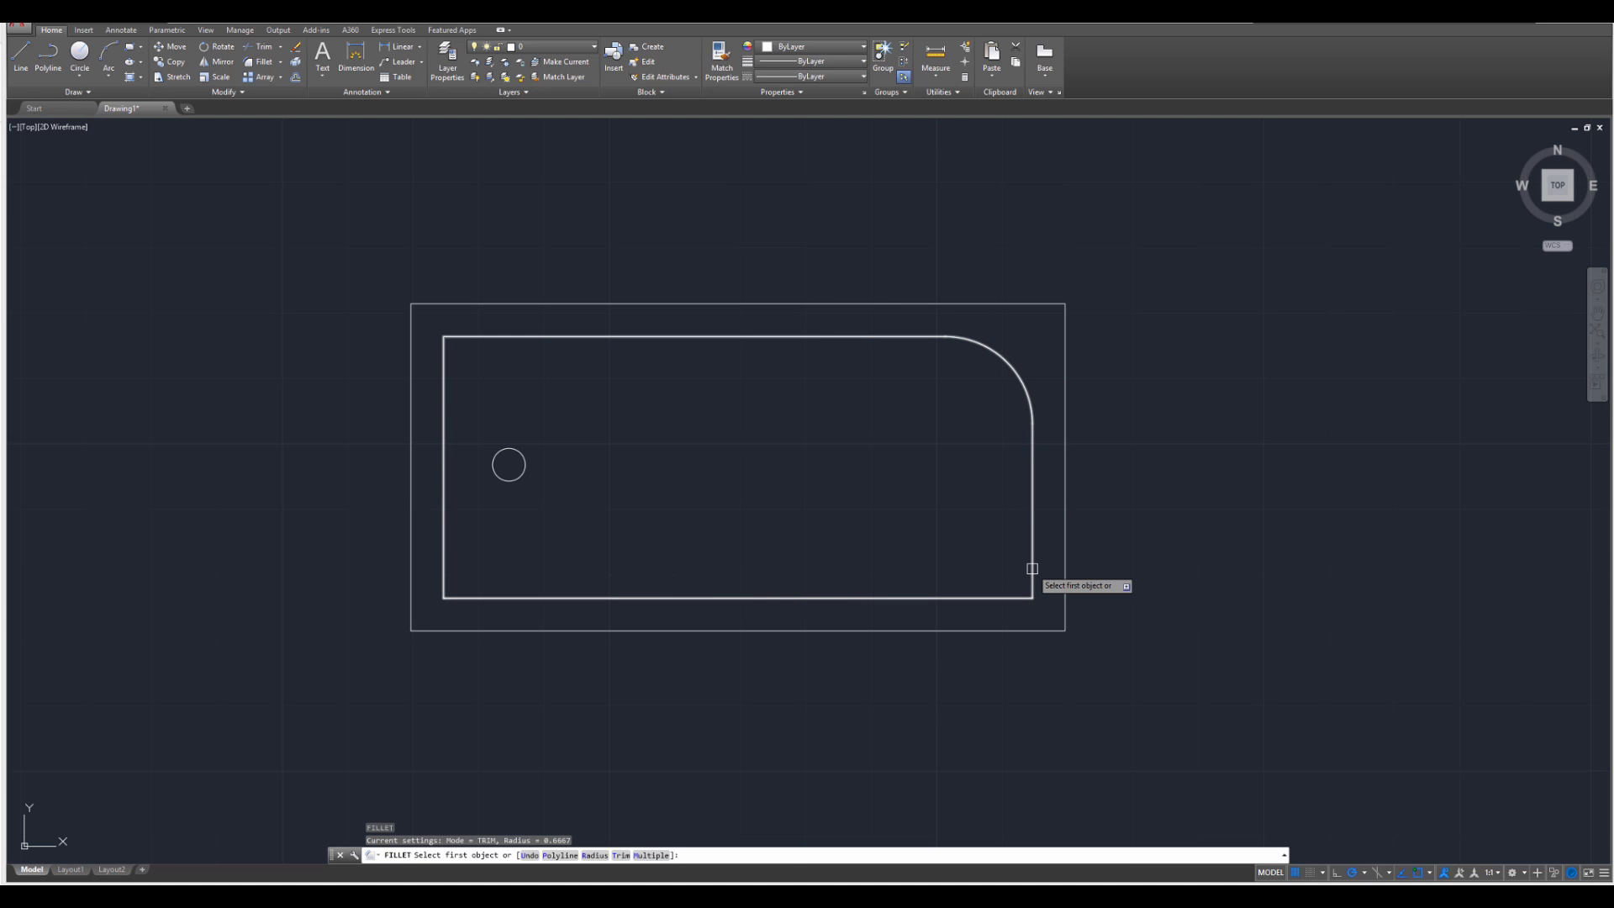
{"action": "left_click", "coordinate": [736, 597]}
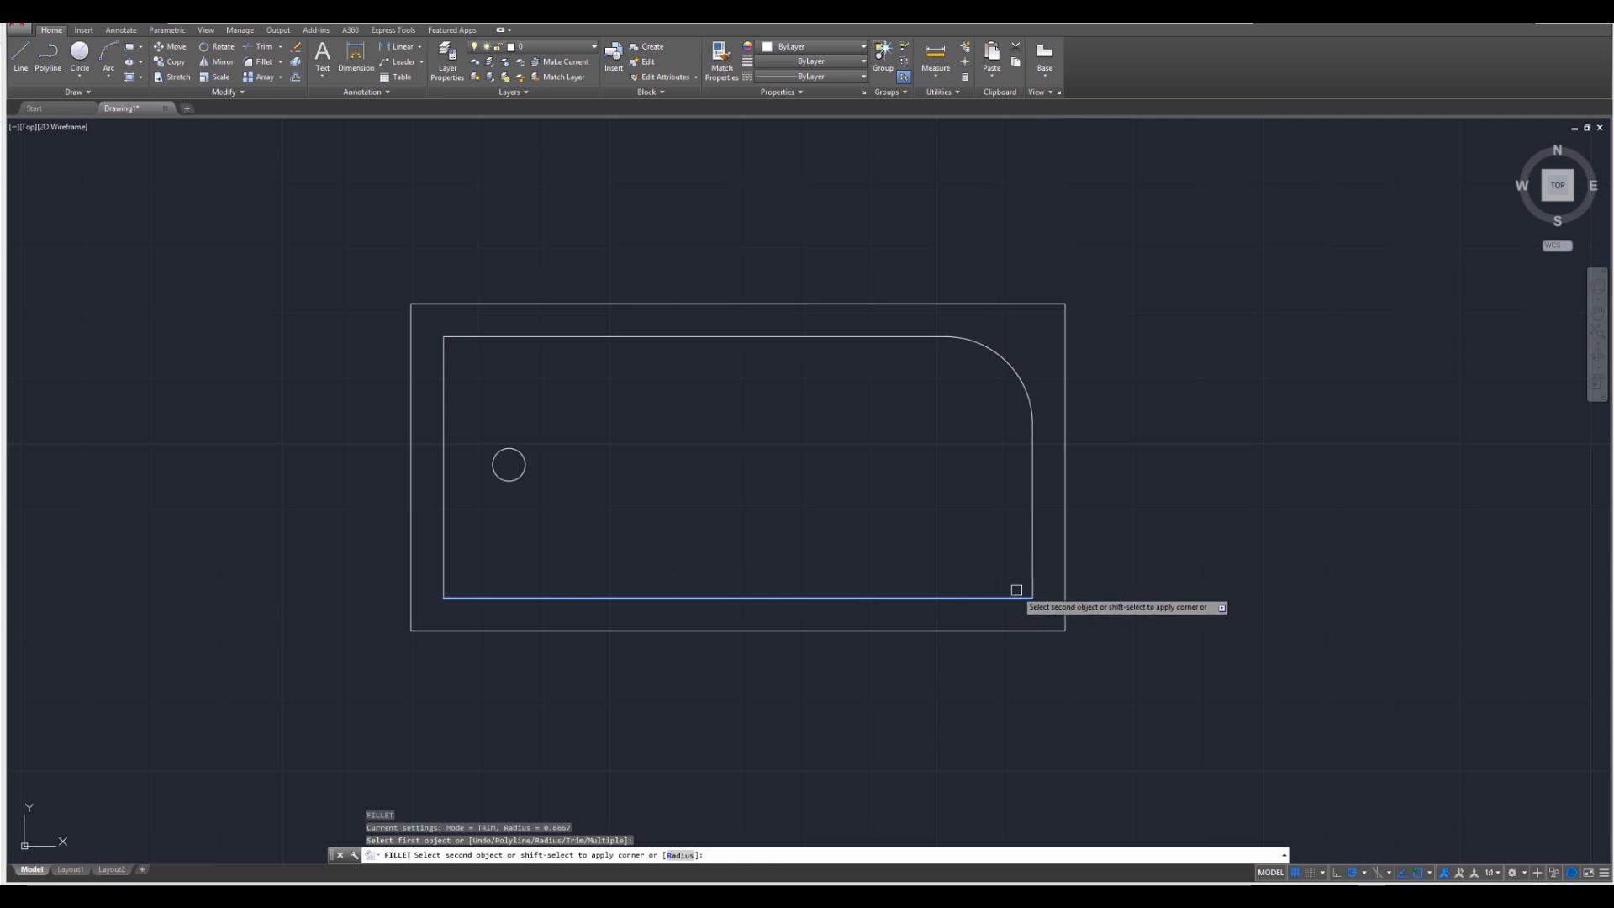
{"action": "left_click", "coordinate": [1032, 566]}
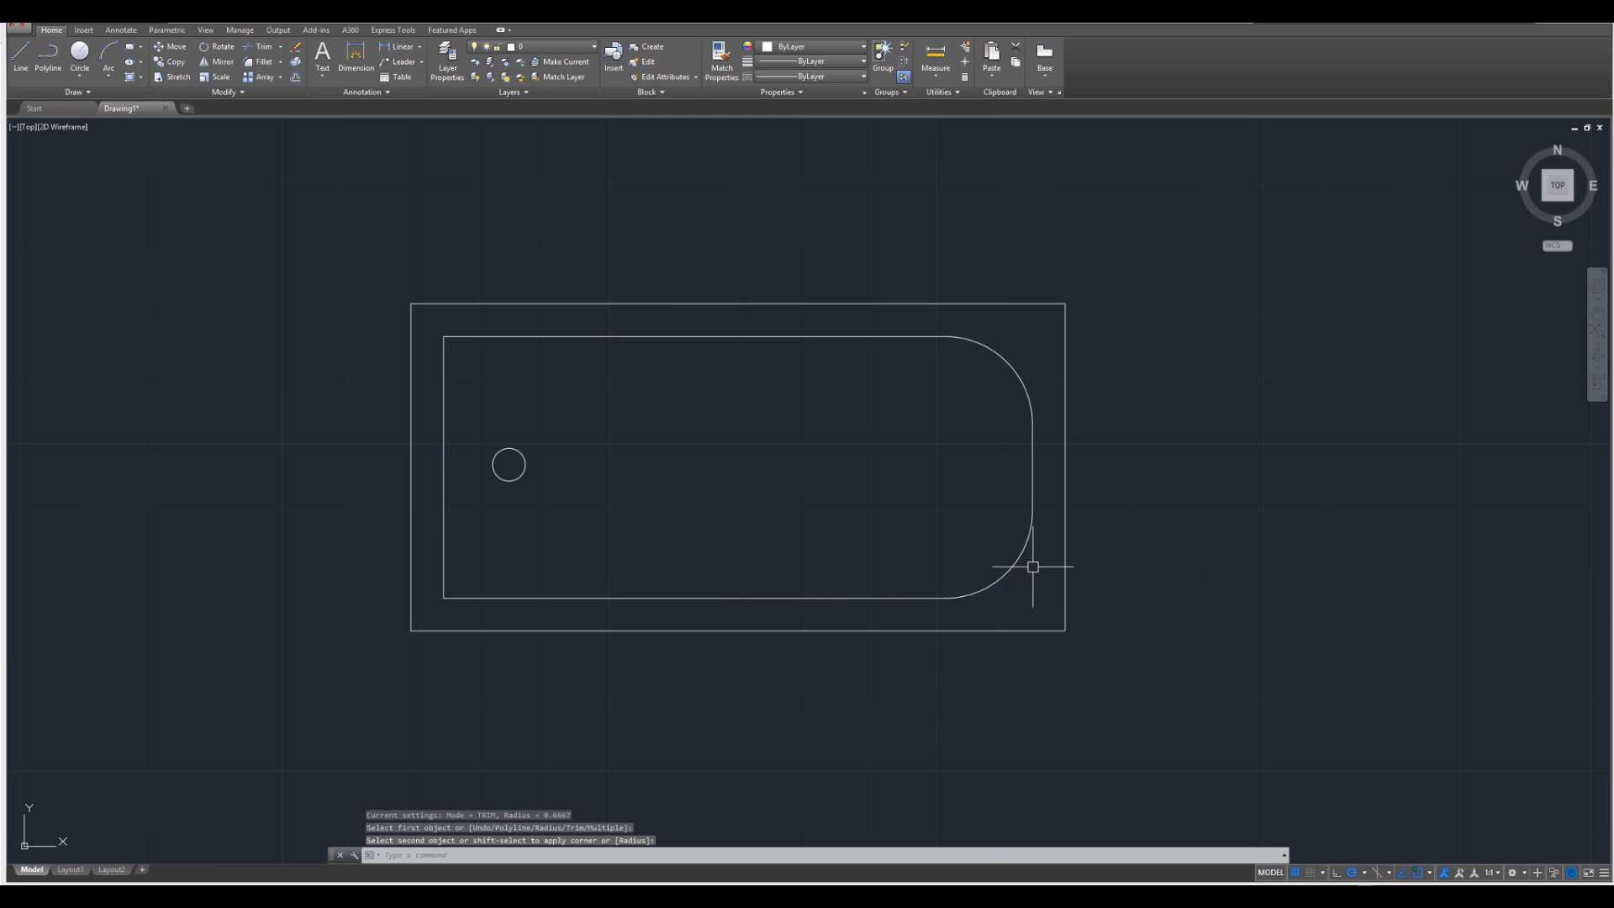
{"action": "left_click", "coordinate": [1033, 565]}
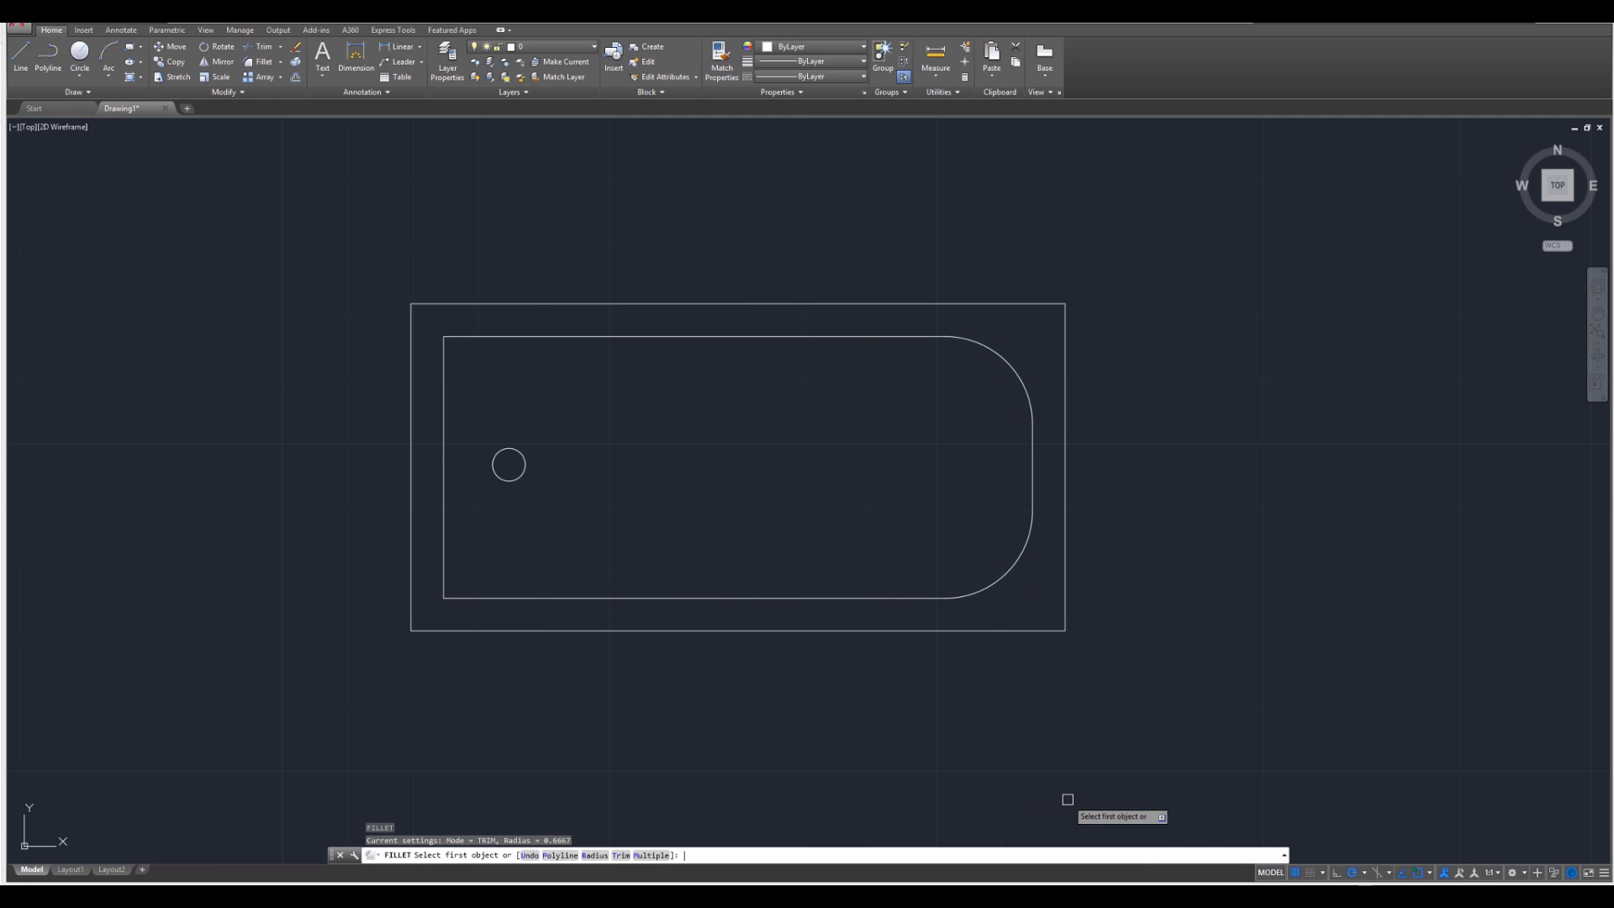
{"action": "mouse_move", "coordinate": [988, 541]}
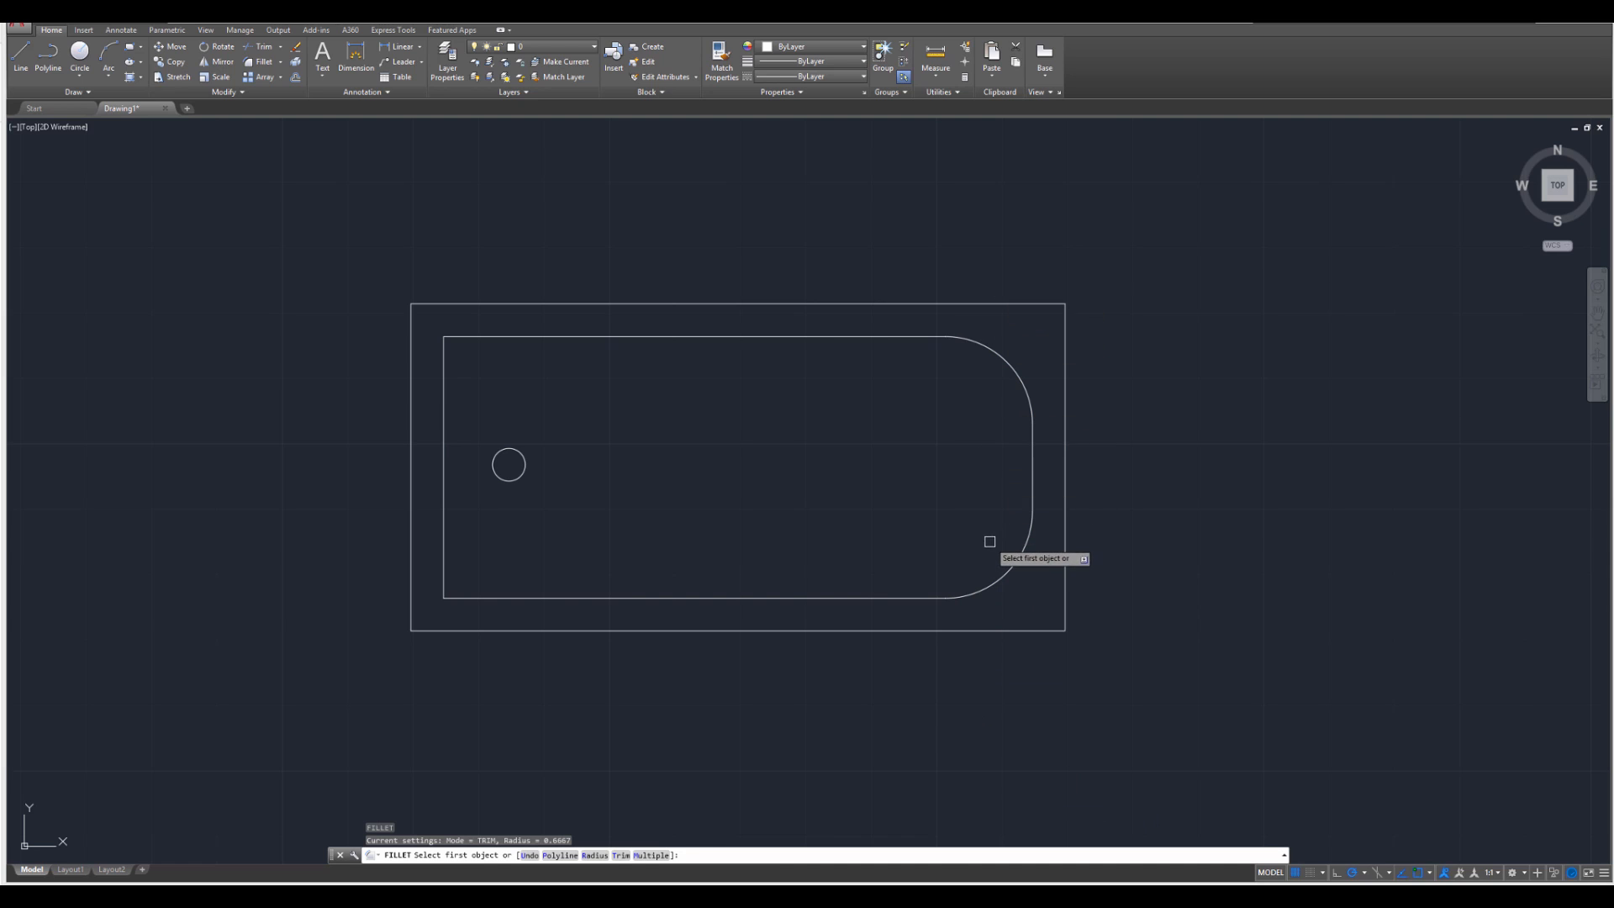
{"action": "key", "text": "Escape"}
{"action": "type", "text": "2/12"}
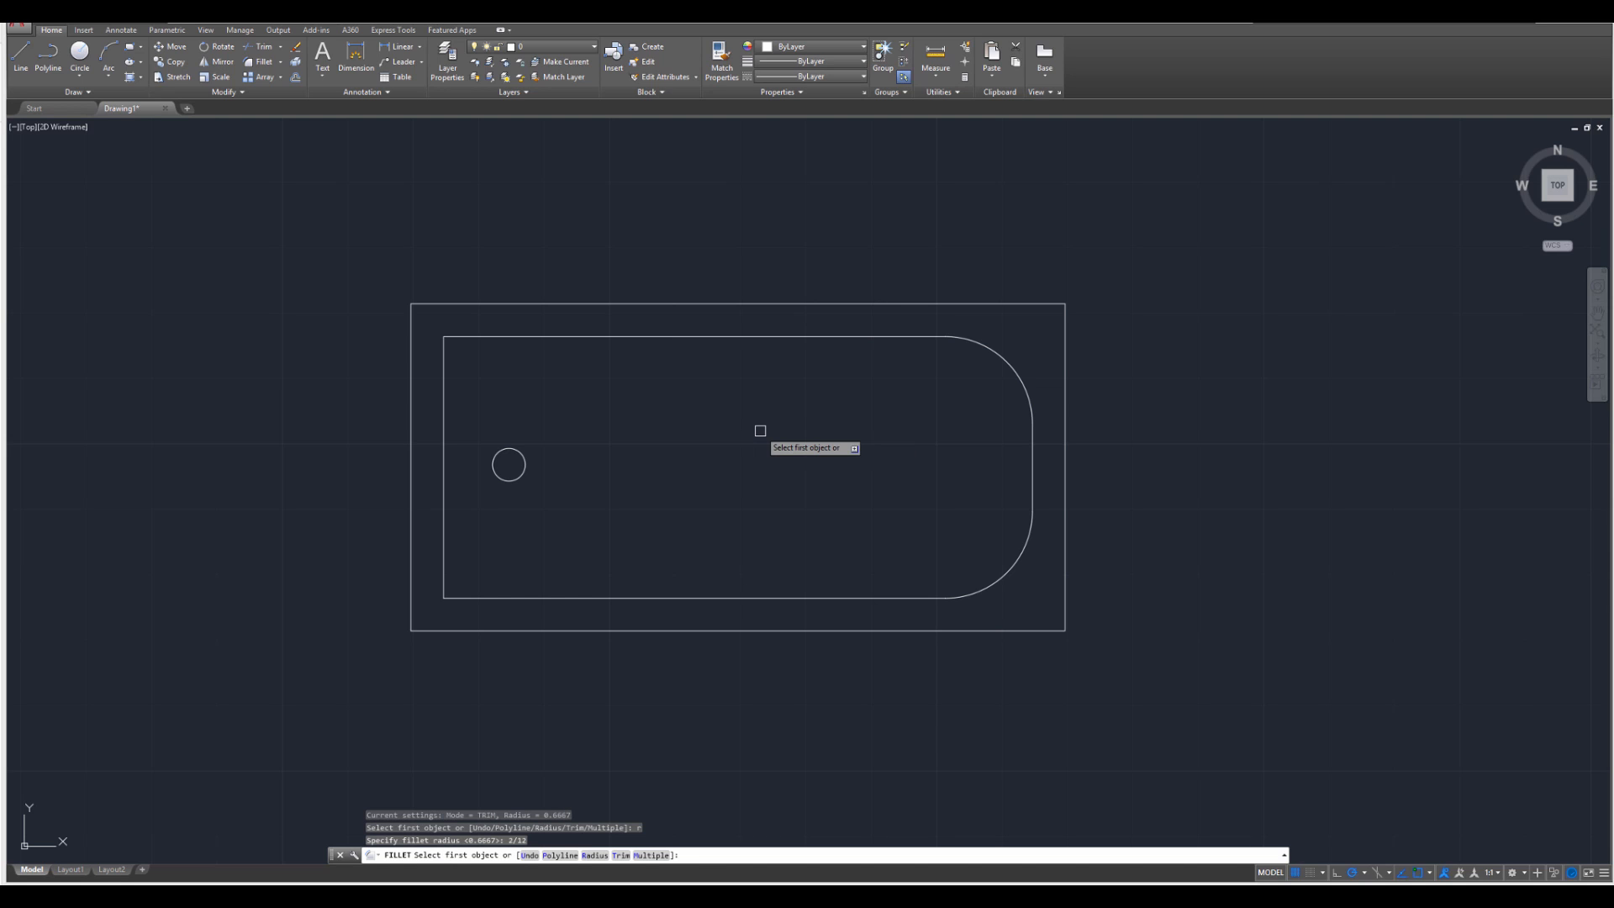
- Round the inner rectangle's left corners with 2/12 radius fillets
{"action": "left_click", "coordinate": [689, 339]}
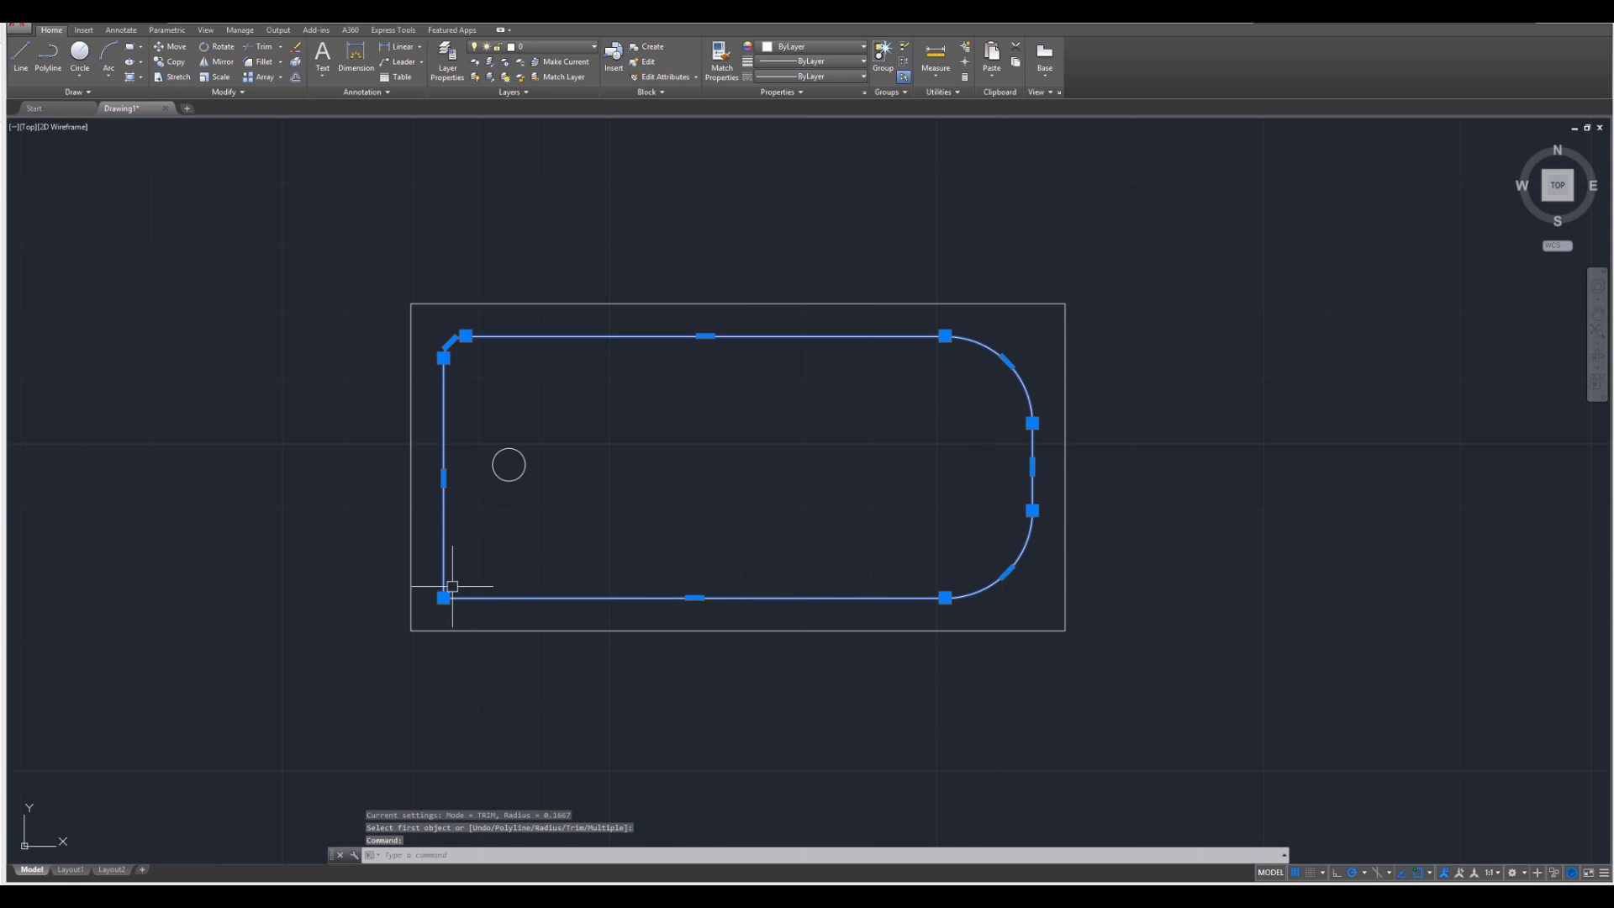
{"action": "key", "text": "Escape"}
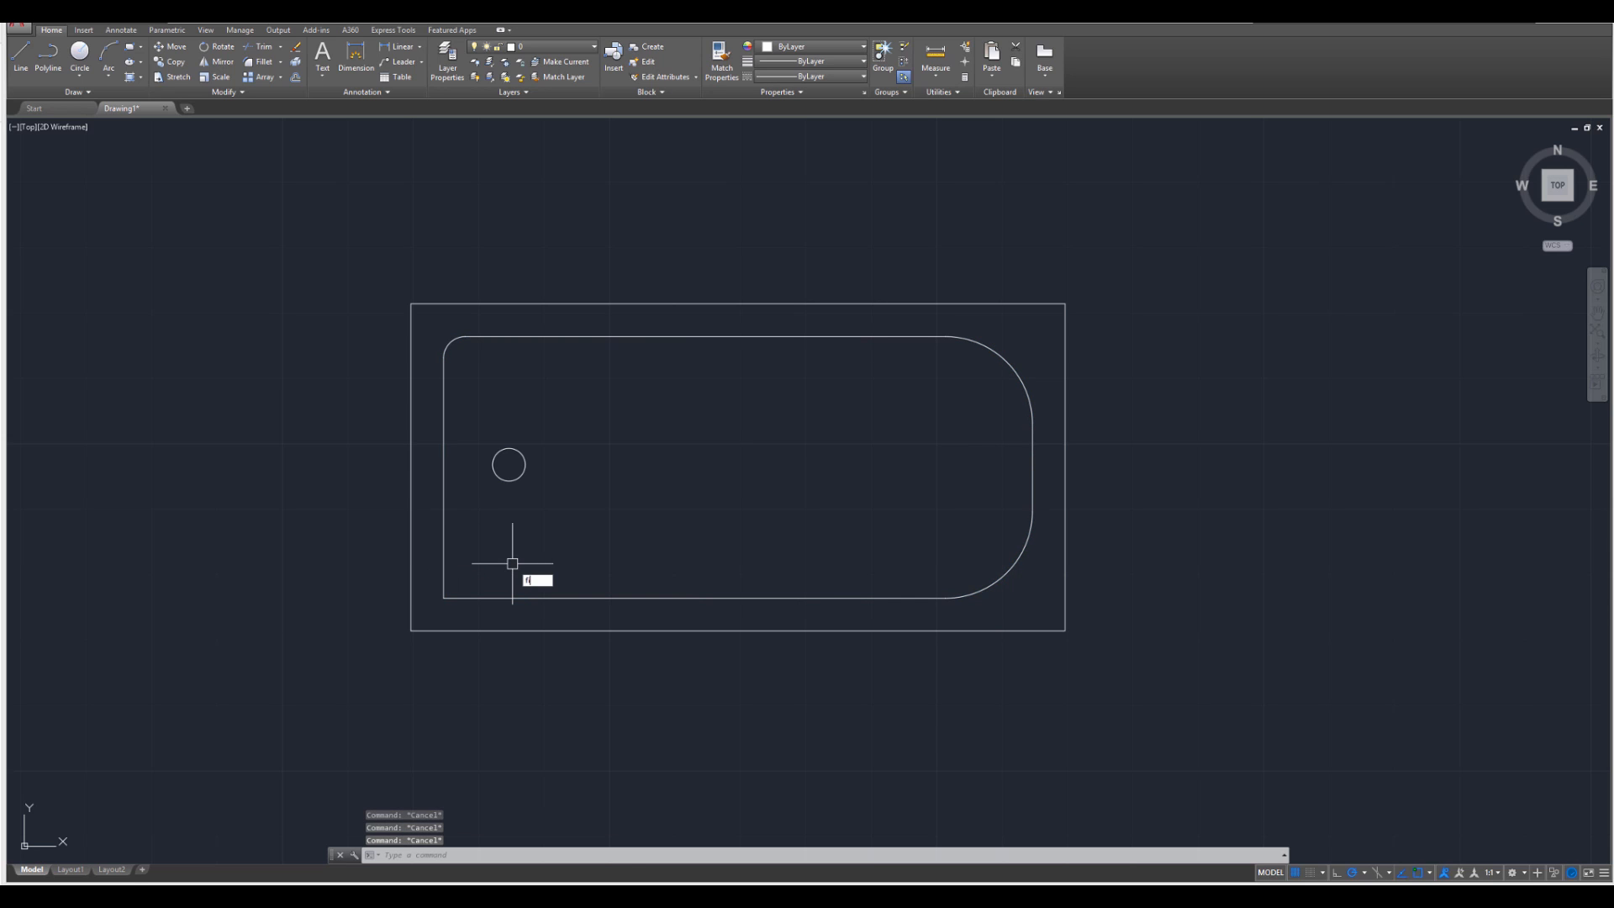
{"action": "left_click", "coordinate": [263, 60]}
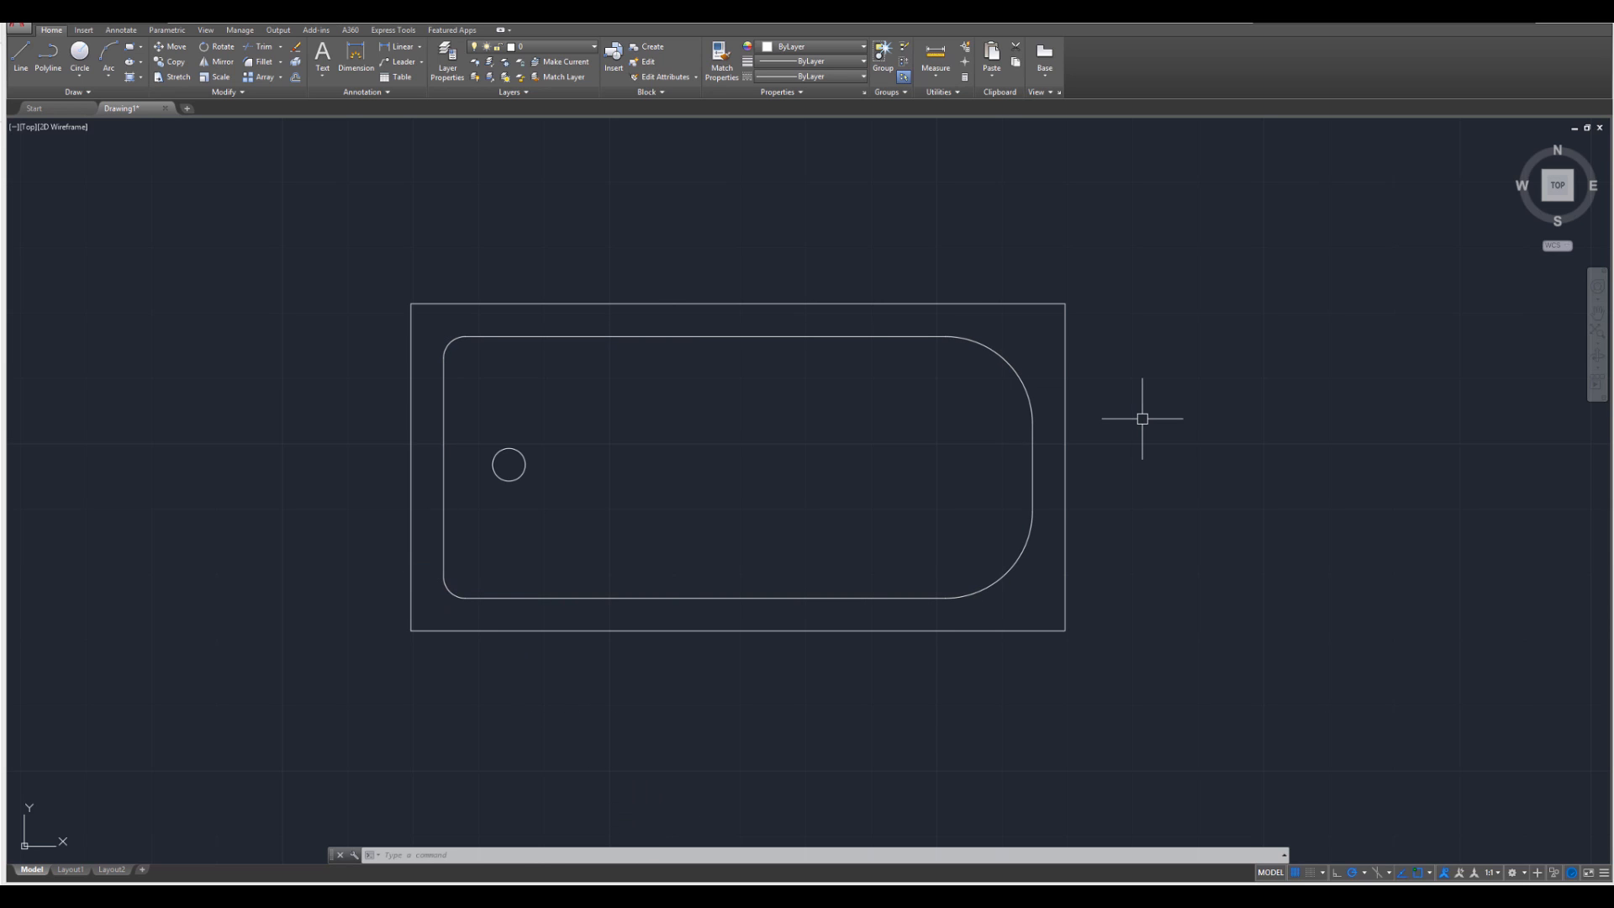
{"action": "mouse_move", "coordinate": [1110, 423]}
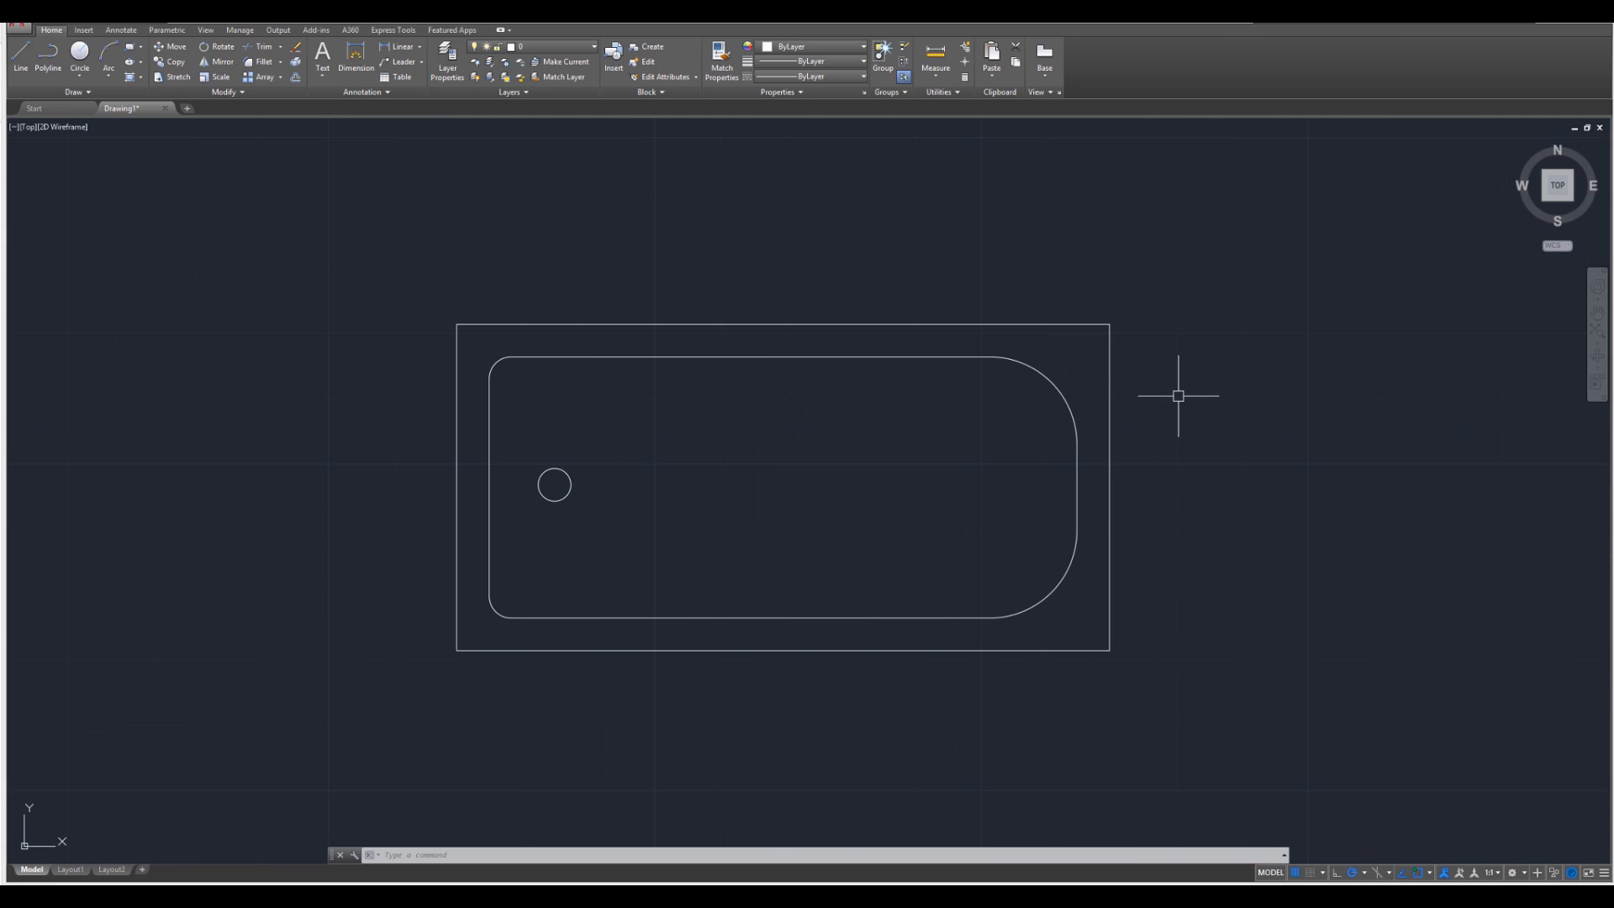
{"action": "mouse_move", "coordinate": [1184, 465]}
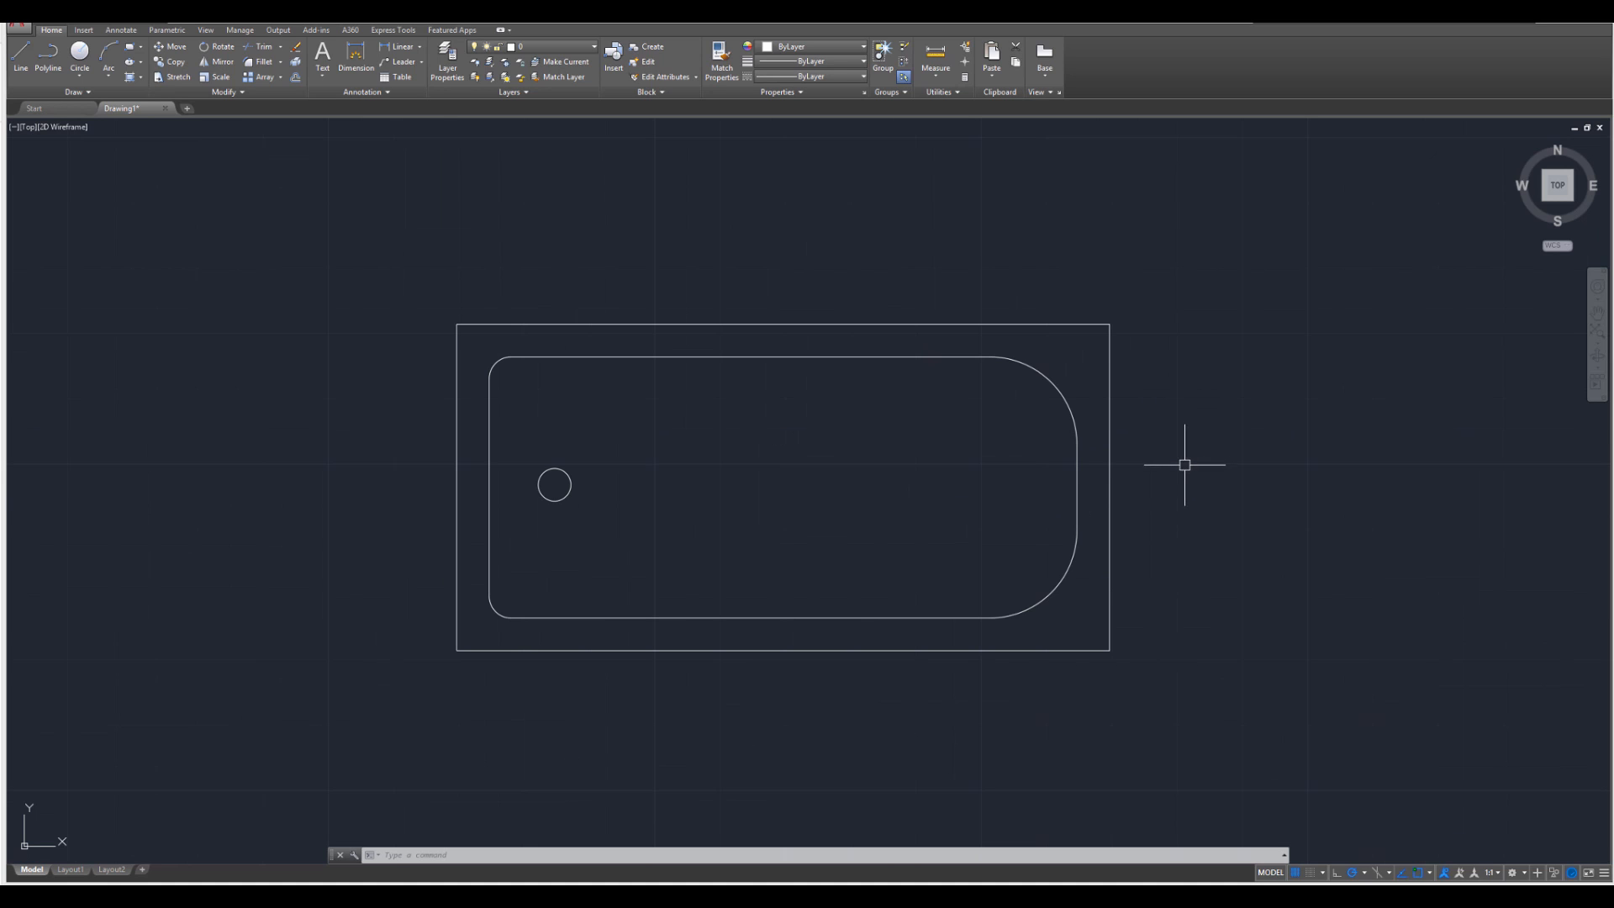
{"action": "mouse_move", "coordinate": [1182, 468]}
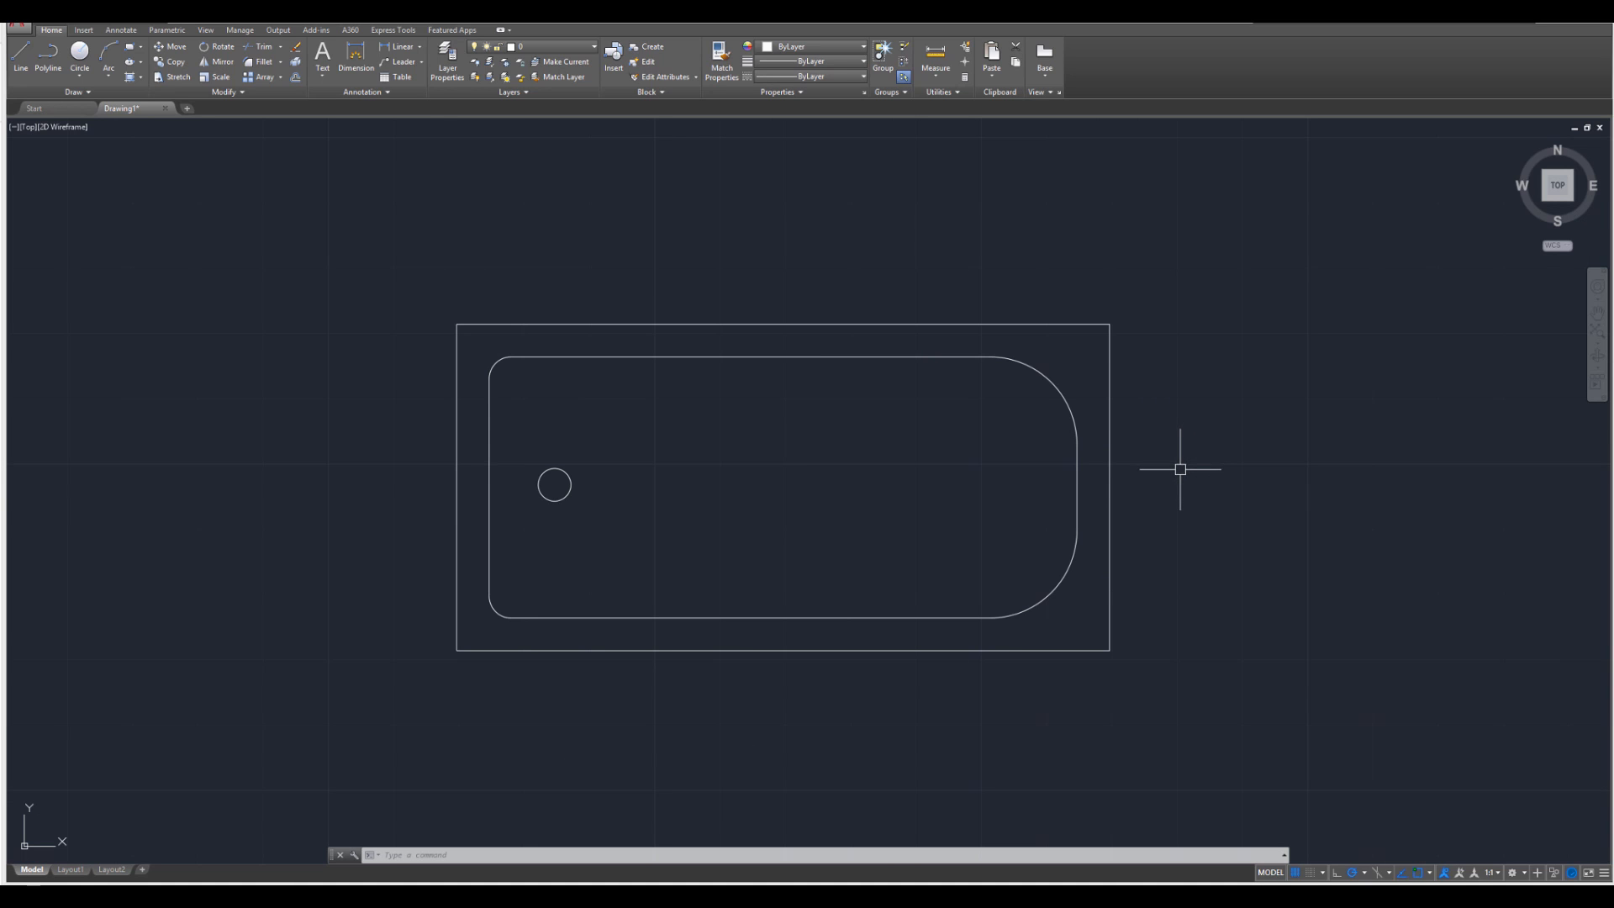